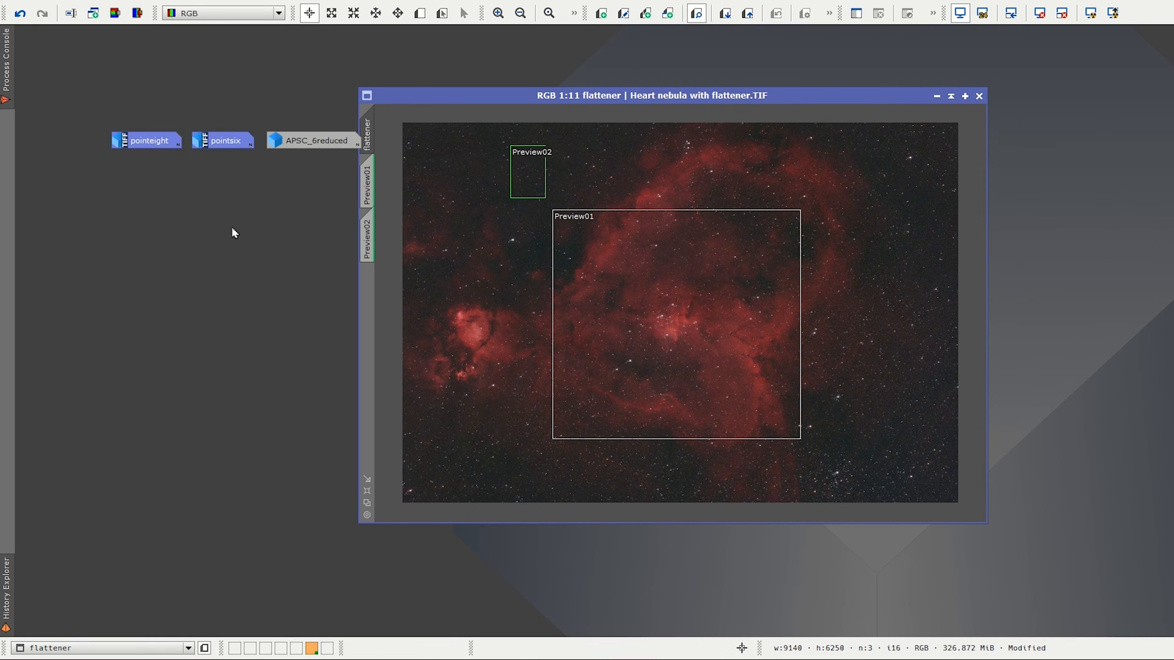
{"action": "mouse_move", "coordinate": [496, 306]}
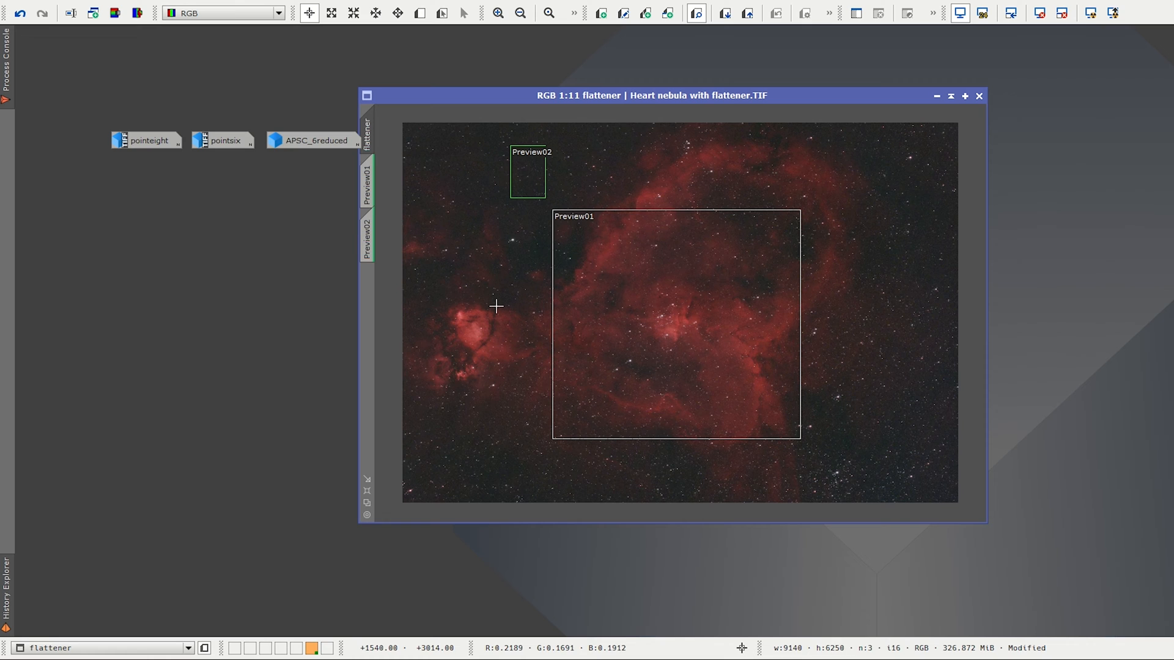
{"action": "mouse_move", "coordinate": [887, 323]}
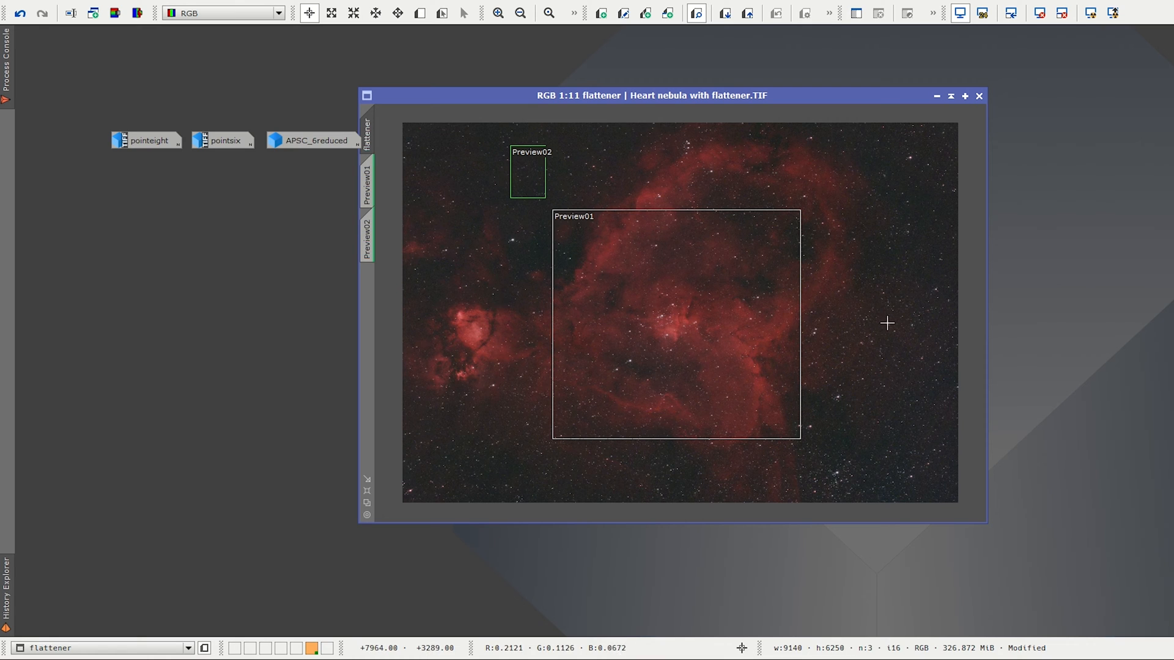
{"action": "mouse_move", "coordinate": [660, 297]}
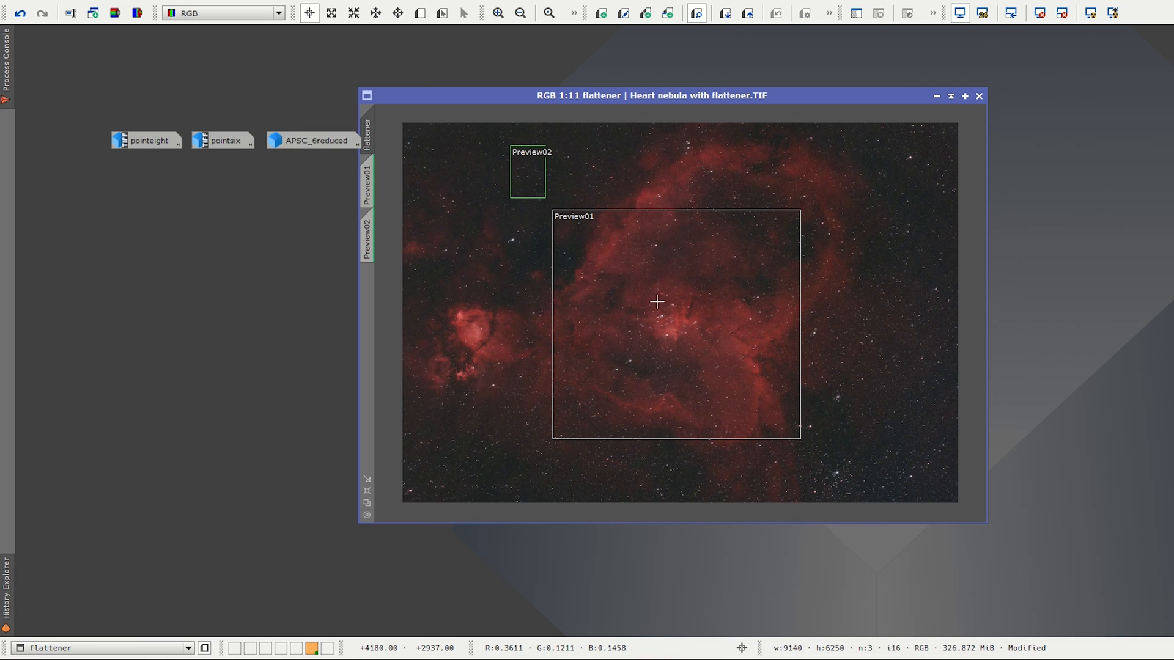
{"action": "mouse_move", "coordinate": [657, 330]}
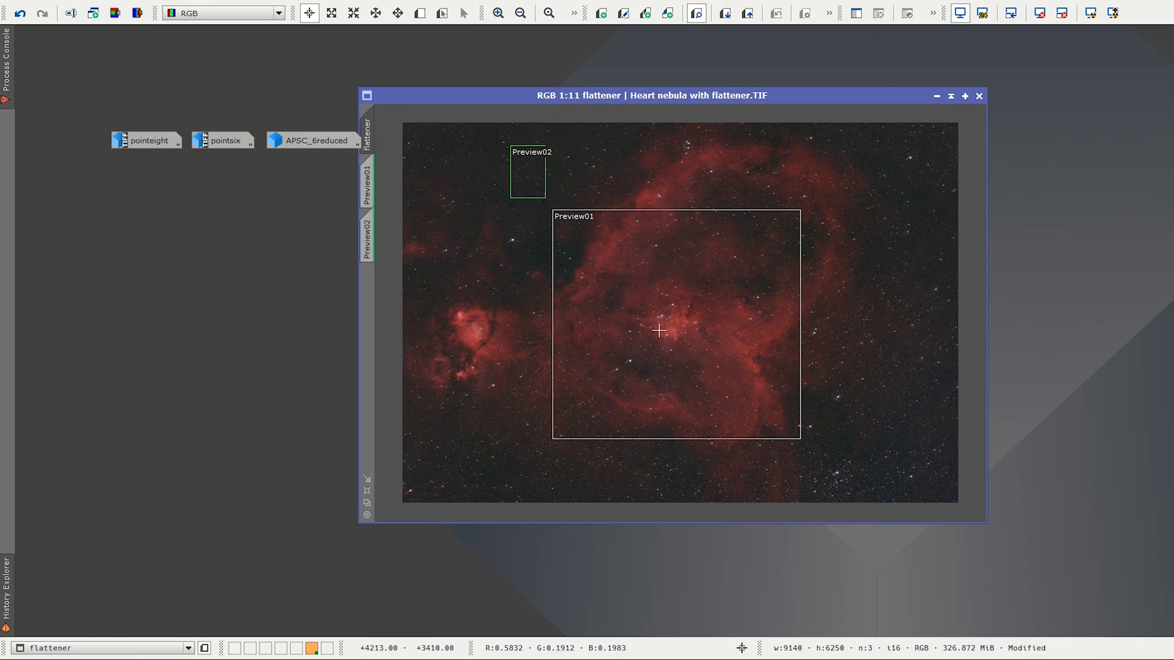
{"action": "mouse_move", "coordinate": [605, 310]}
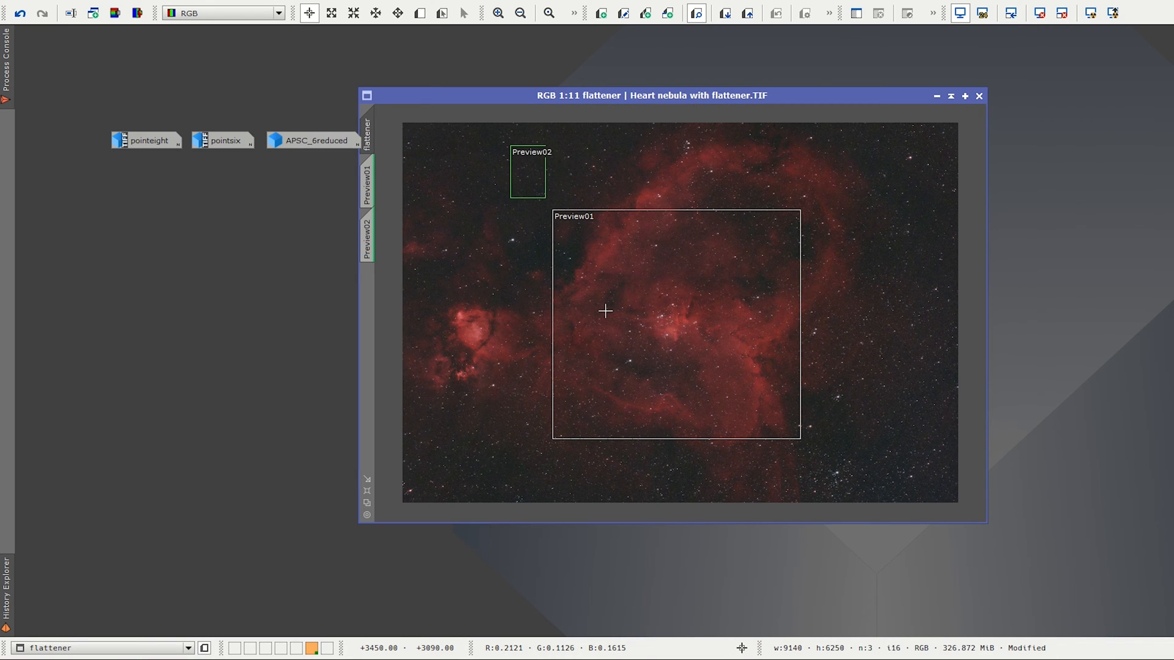
{"action": "mouse_move", "coordinate": [651, 197]}
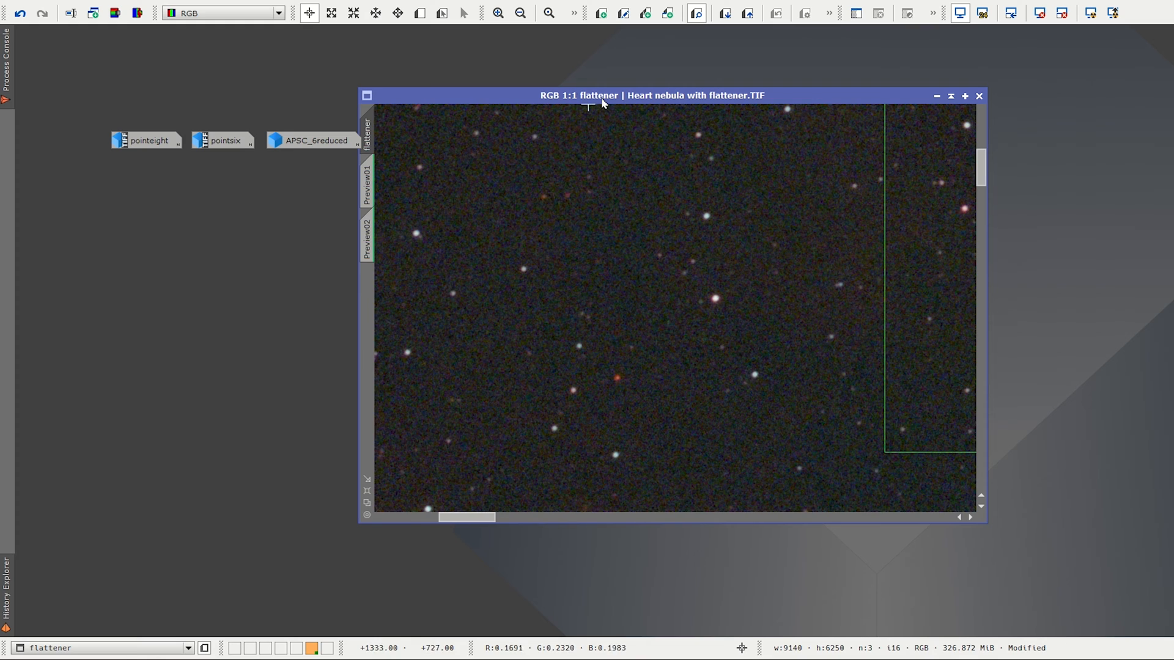
Step: Scroll the 1:1 flattener image view to examine stars near the image corner
{"action": "scroll", "scroll_direction": "up", "scroll_amount": 3}
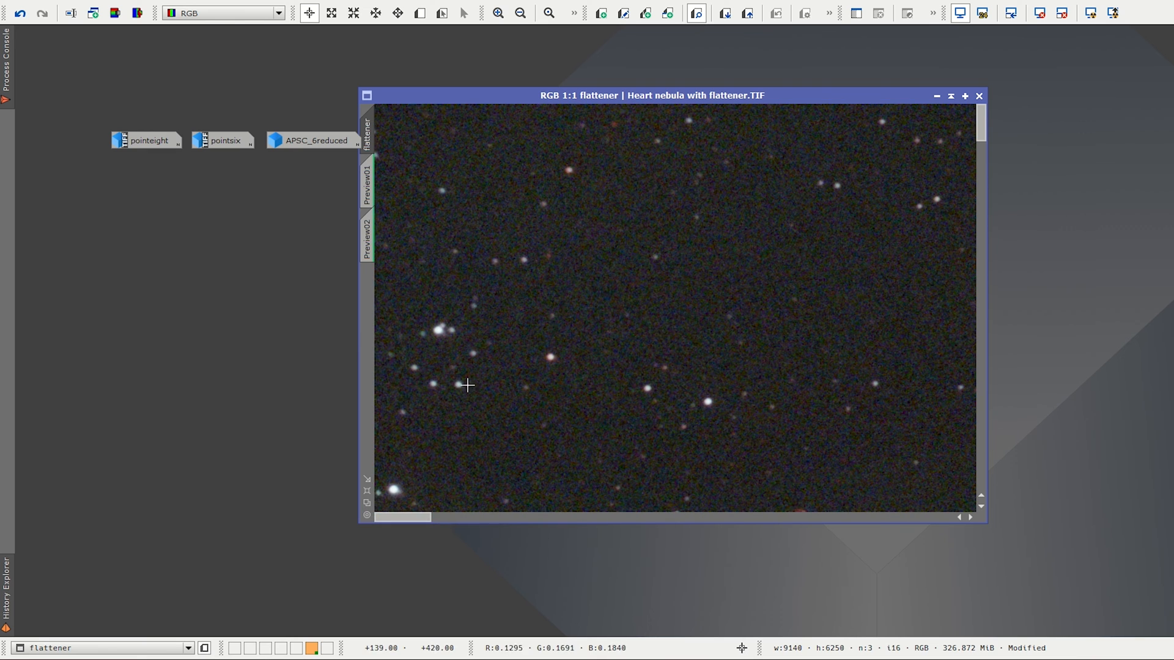
{"action": "mouse_move", "coordinate": [432, 370]}
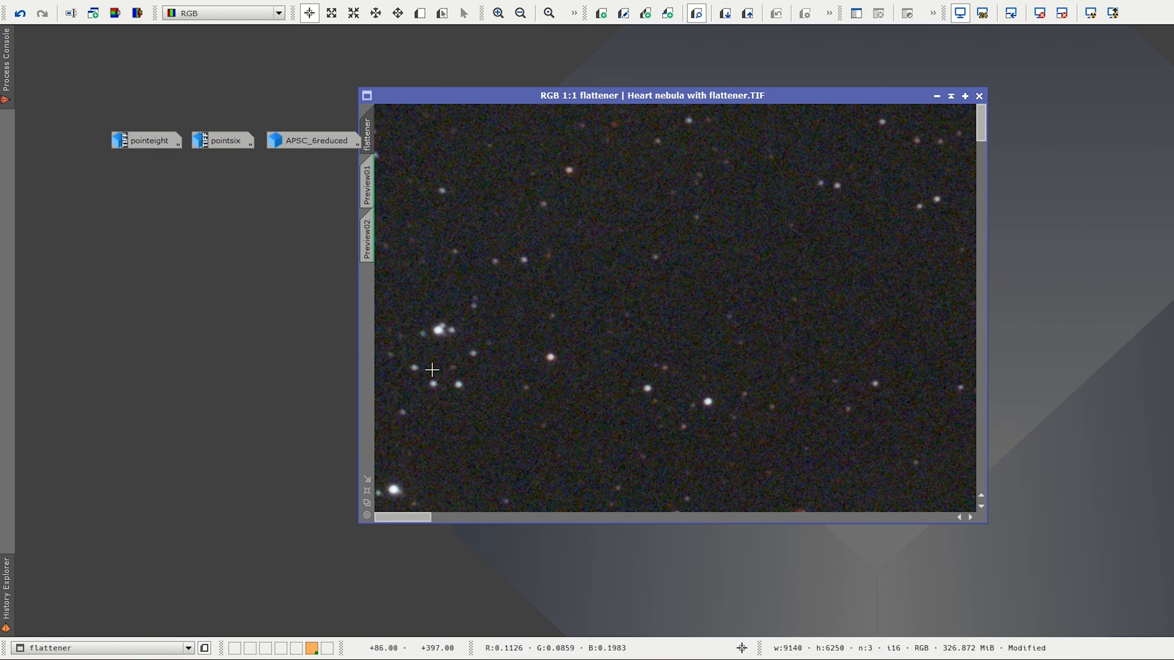
{"action": "mouse_move", "coordinate": [450, 370]}
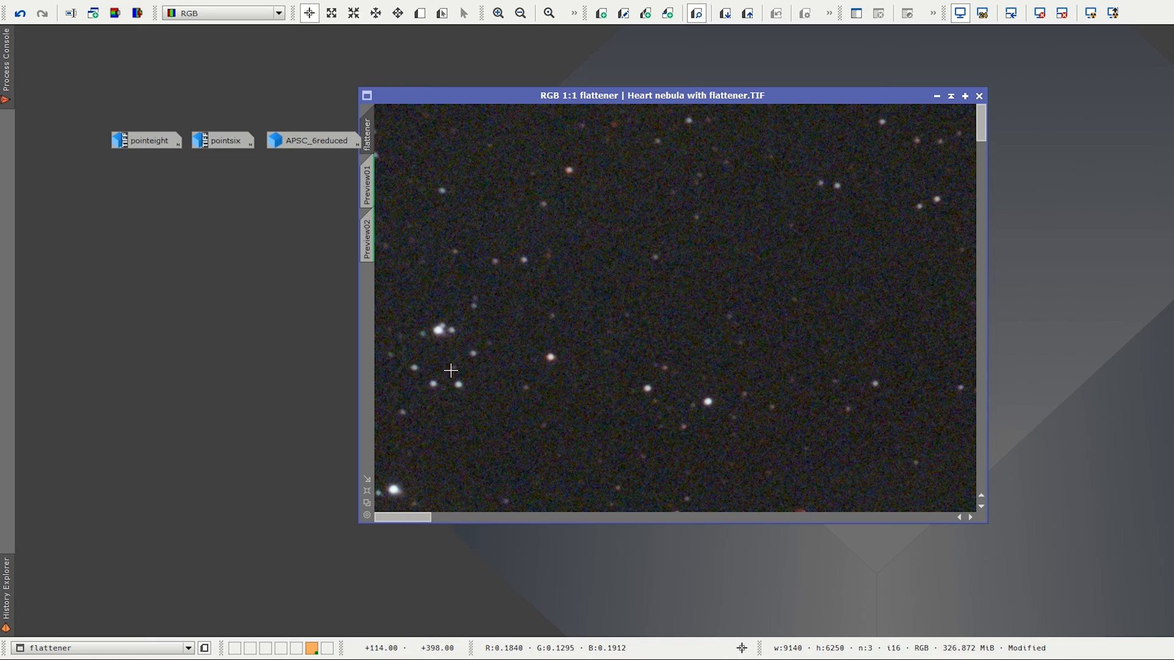
{"action": "mouse_move", "coordinate": [520, 274]}
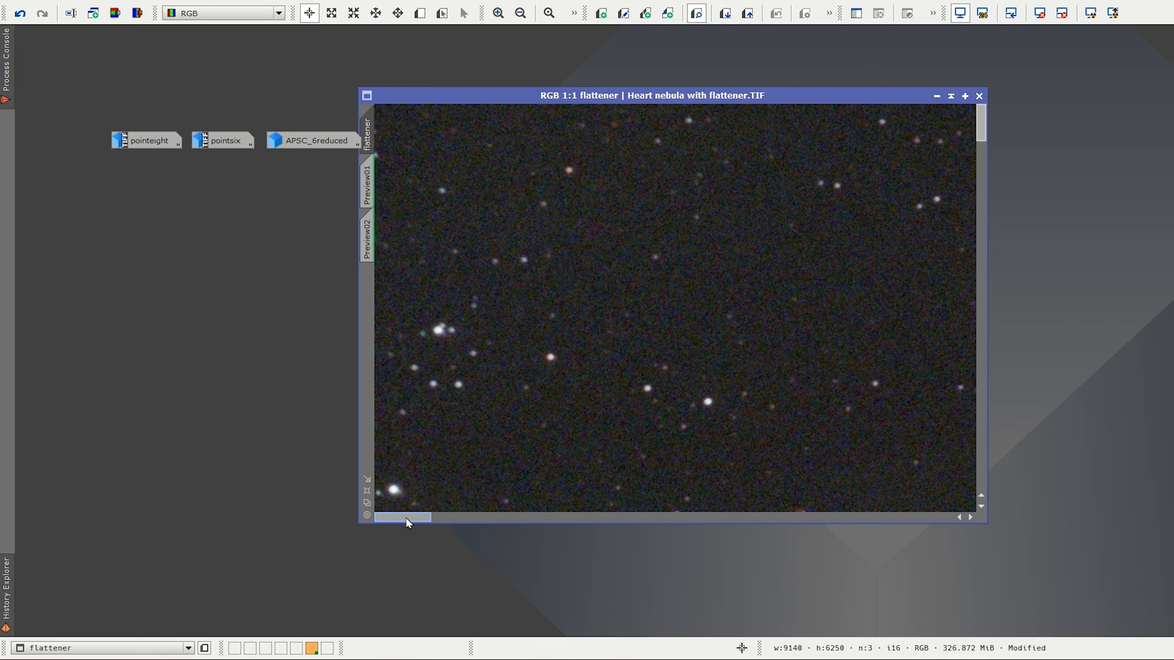
{"action": "mouse_move", "coordinate": [410, 563]}
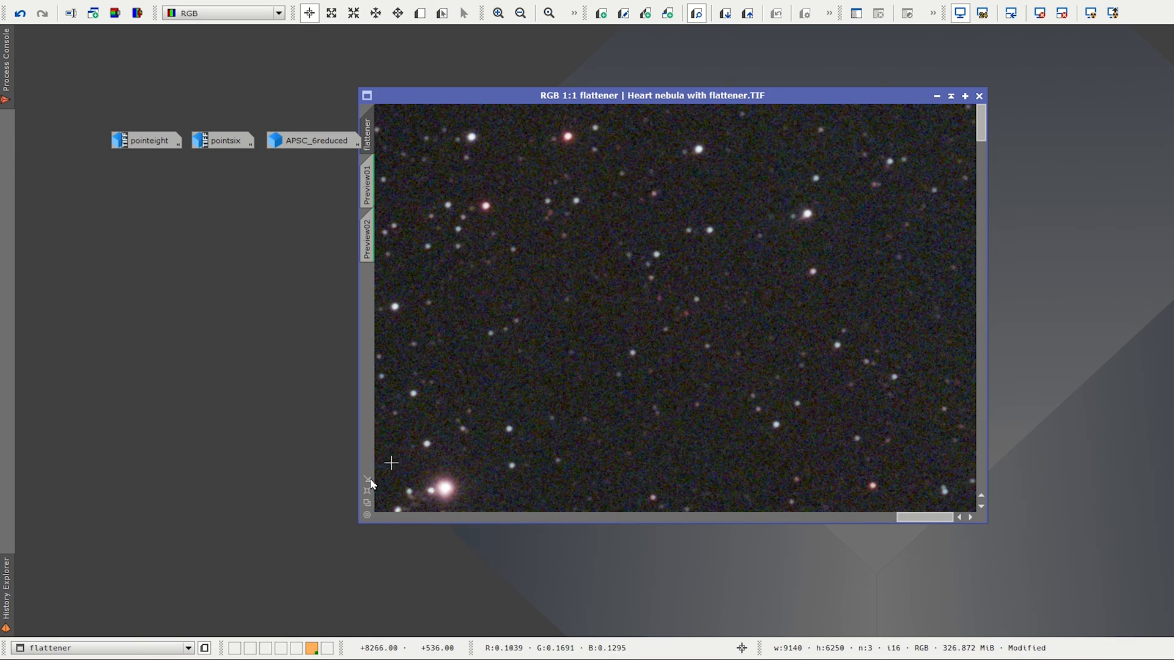
{"action": "mouse_move", "coordinate": [767, 259]}
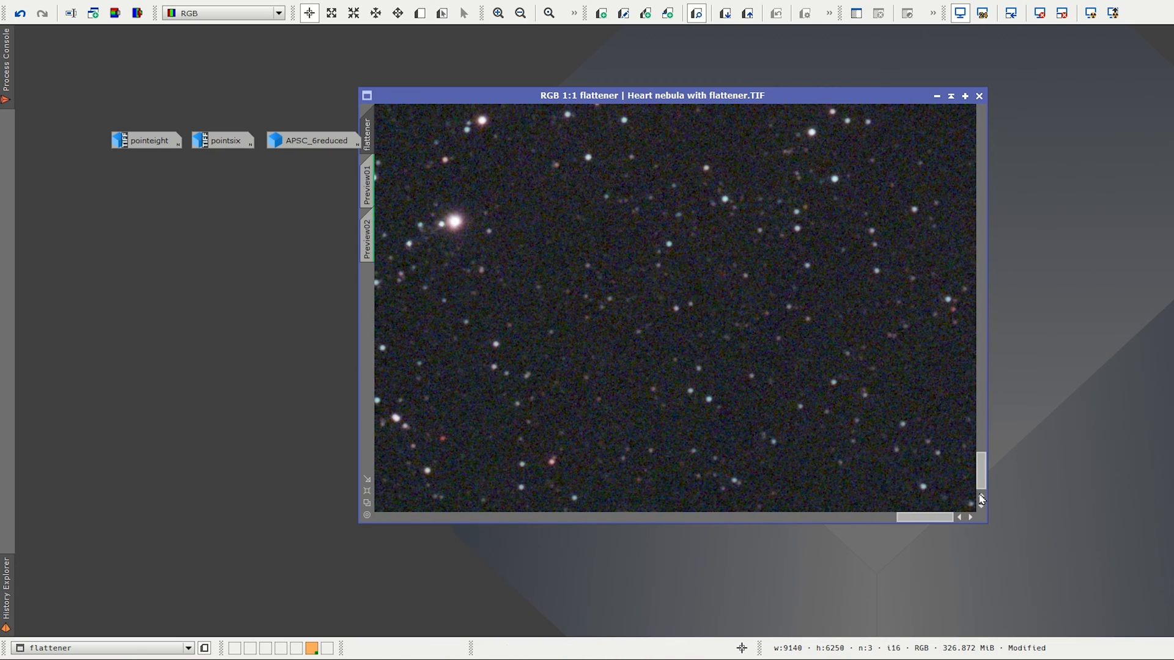
{"action": "mouse_move", "coordinate": [924, 510]}
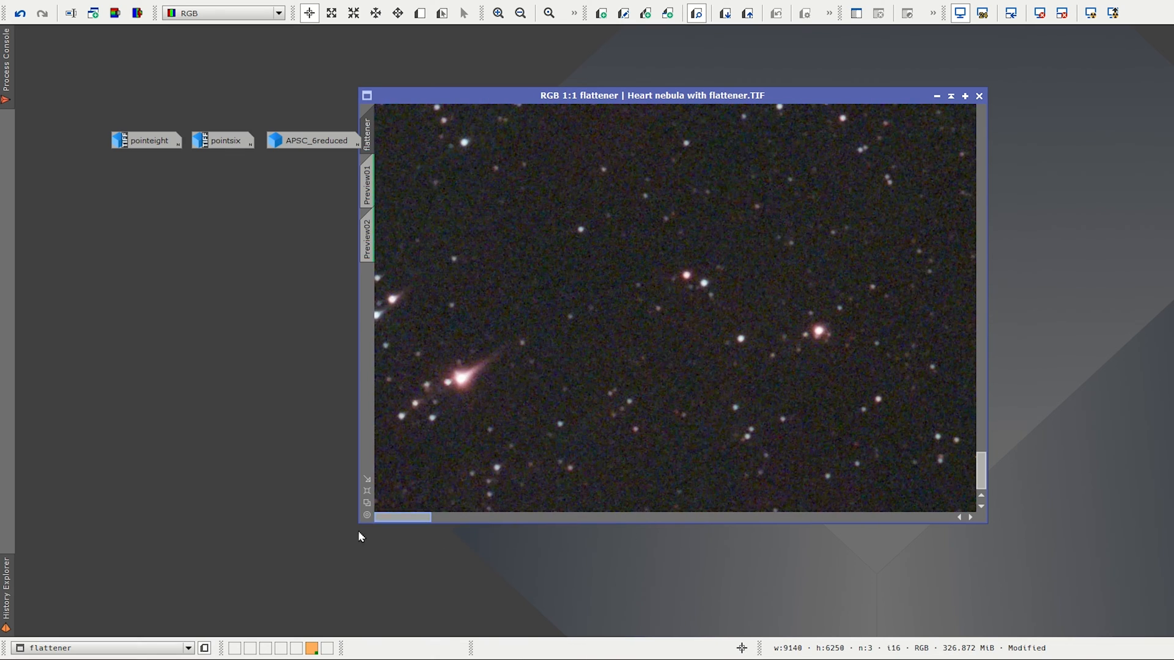
{"action": "mouse_move", "coordinate": [490, 364]}
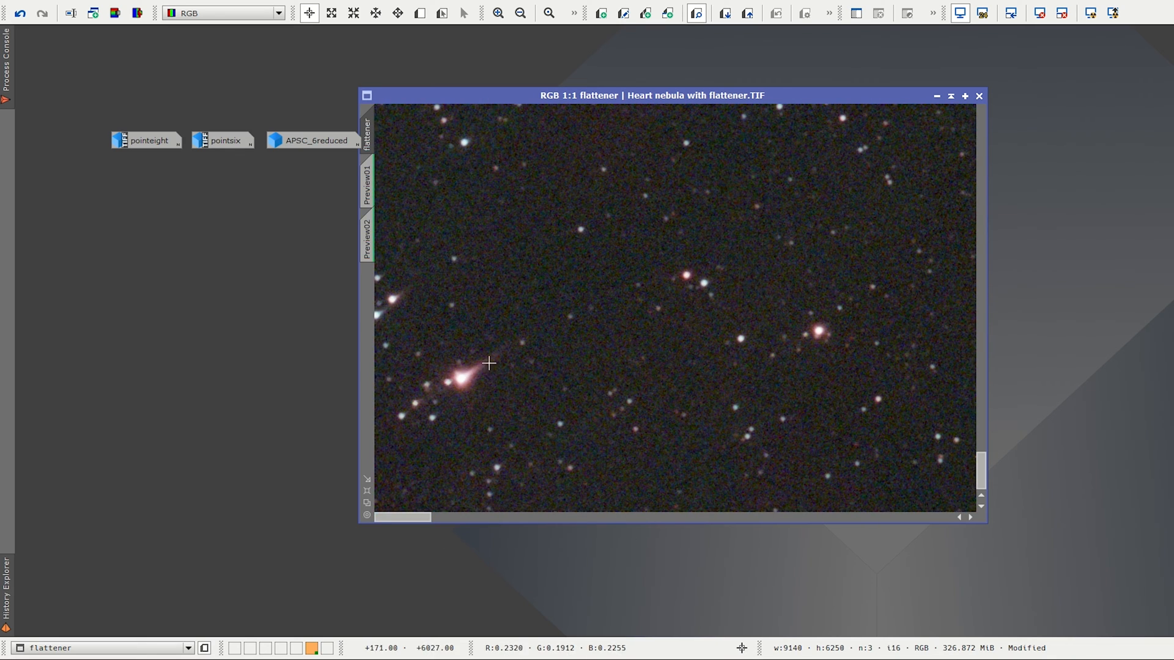
{"action": "mouse_move", "coordinate": [464, 380]}
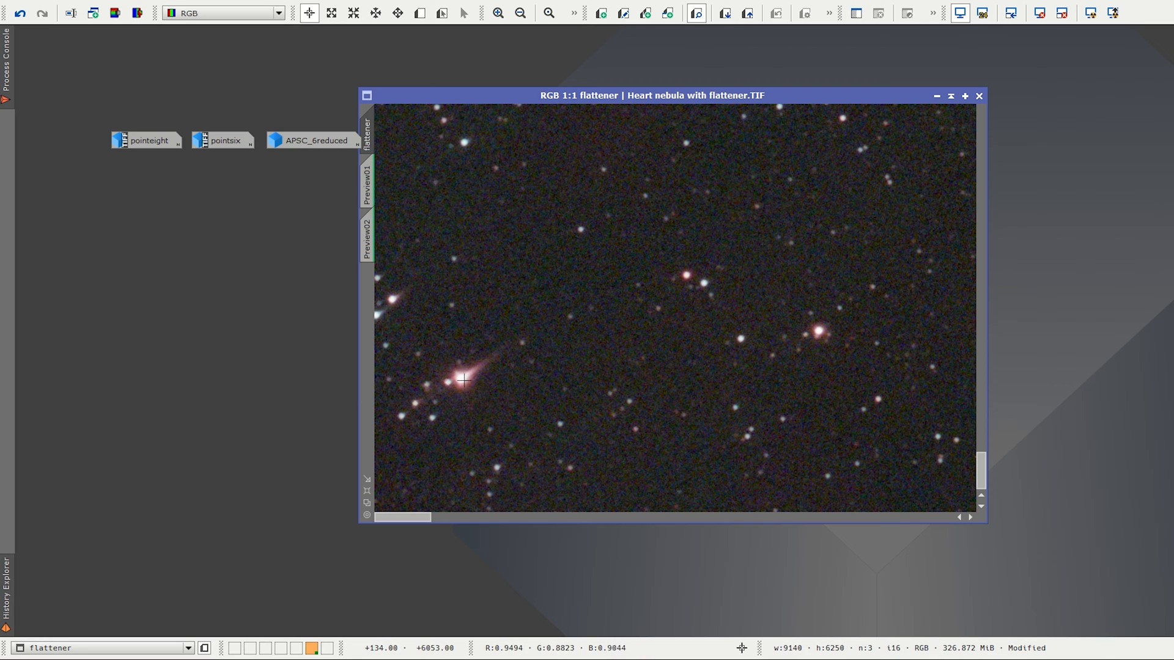
{"action": "mouse_move", "coordinate": [480, 372]}
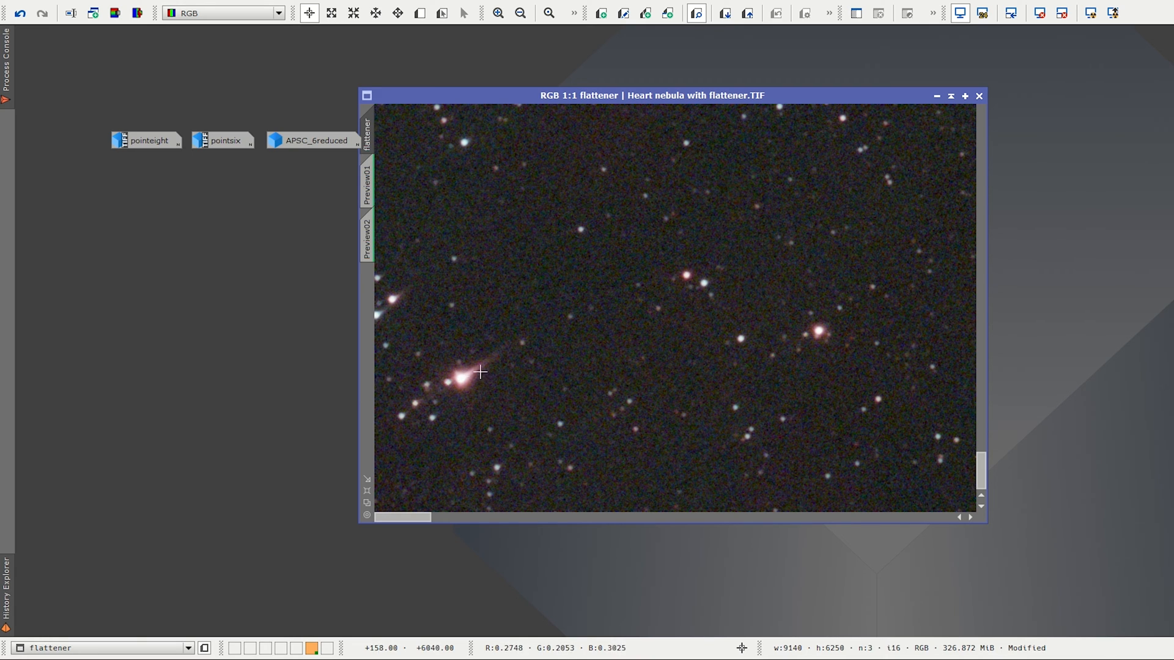
{"action": "mouse_move", "coordinate": [704, 368]}
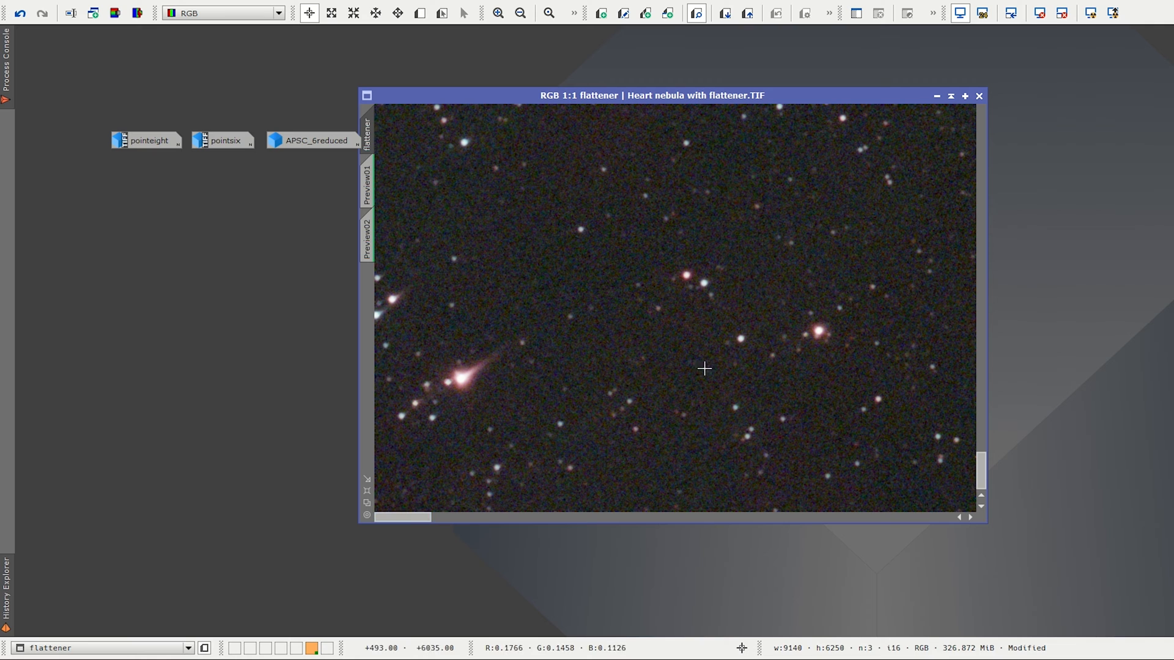
{"action": "mouse_move", "coordinate": [431, 382]}
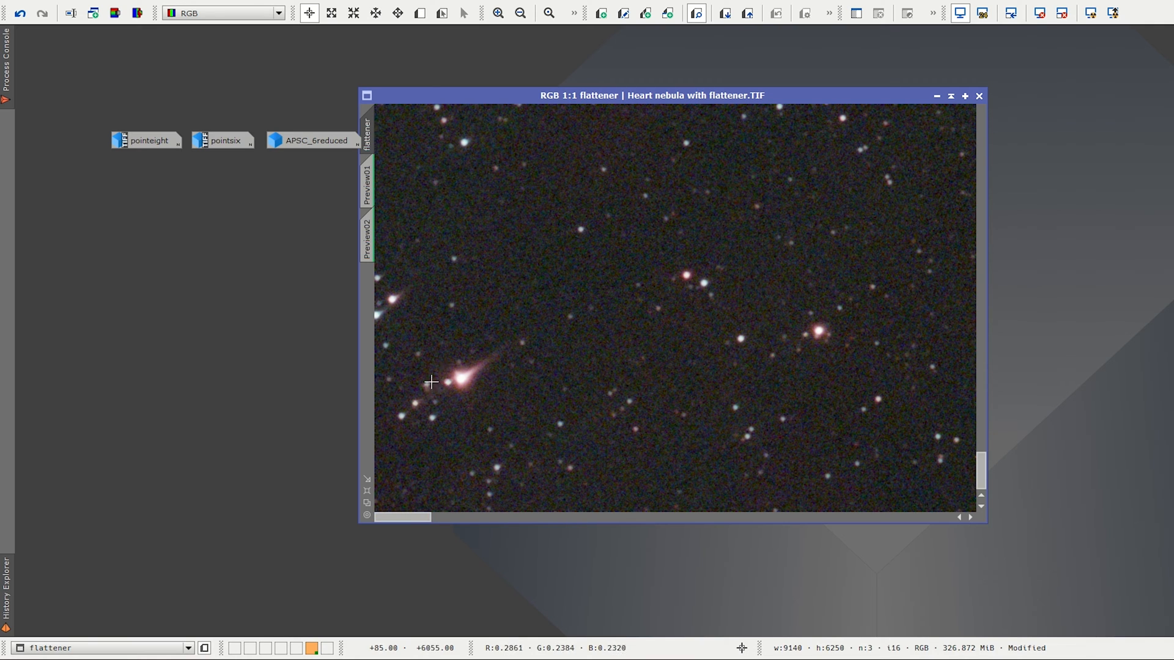
{"action": "mouse_move", "coordinate": [407, 546]}
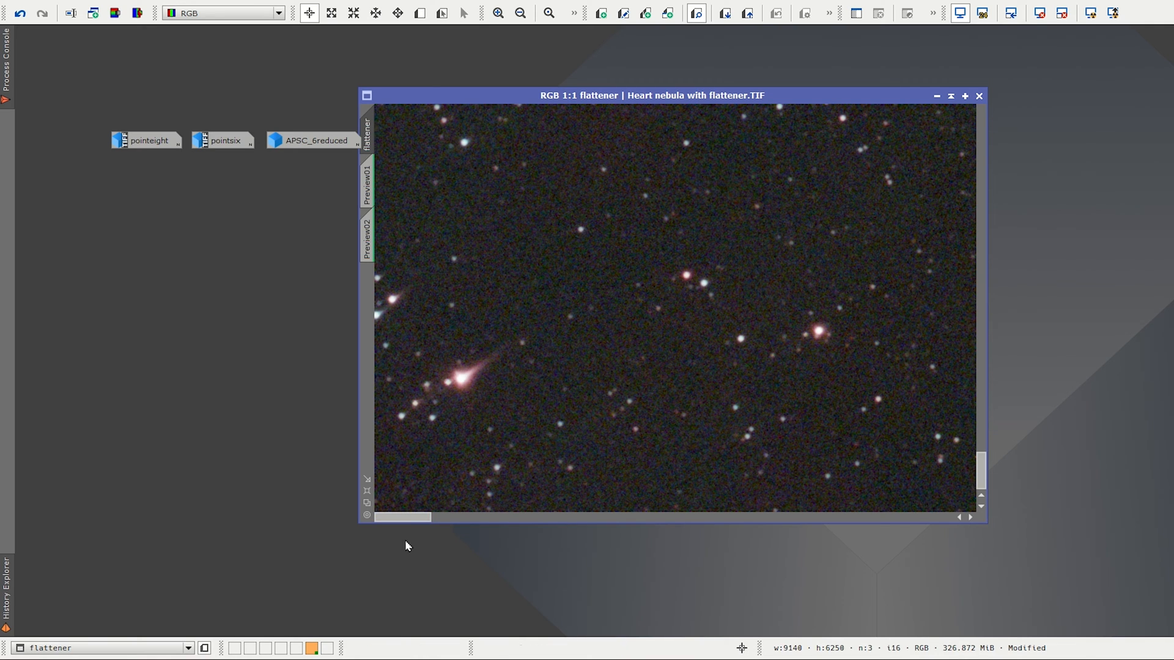
{"action": "mouse_move", "coordinate": [477, 388]}
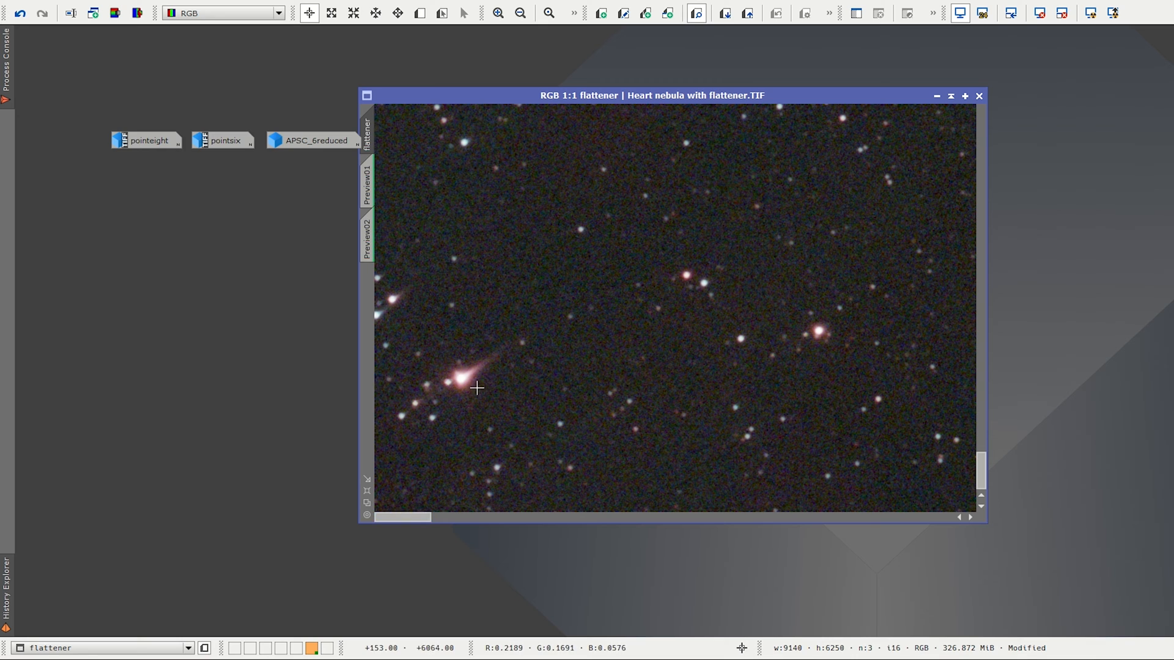
{"action": "mouse_move", "coordinate": [589, 348]}
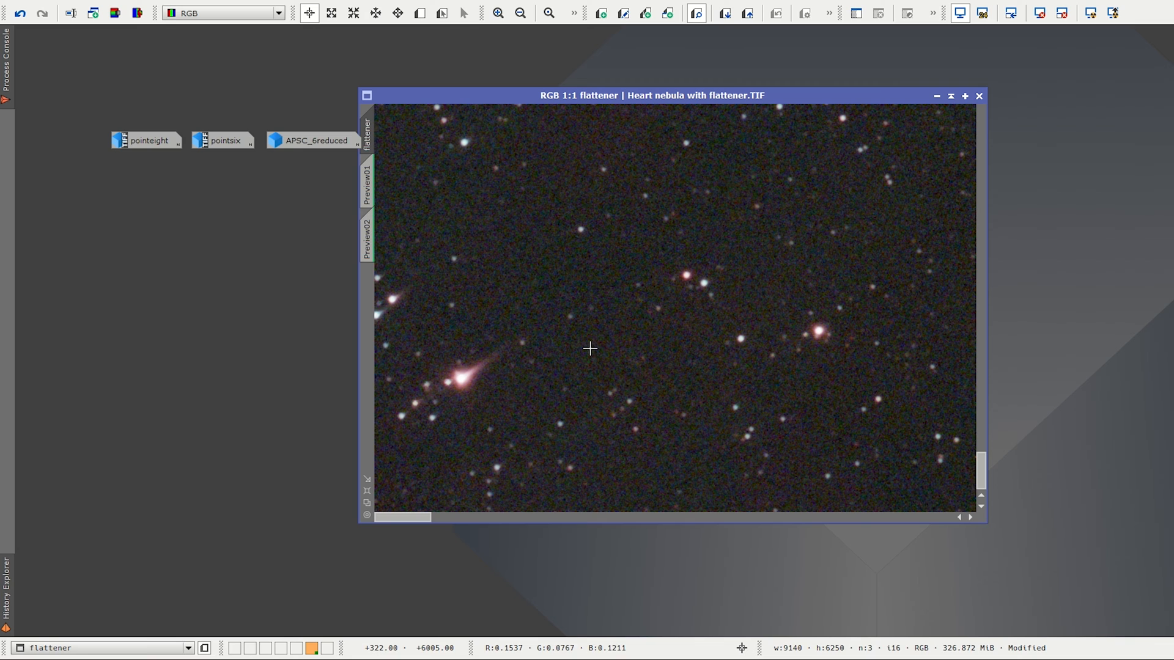
{"action": "mouse_move", "coordinate": [543, 391]}
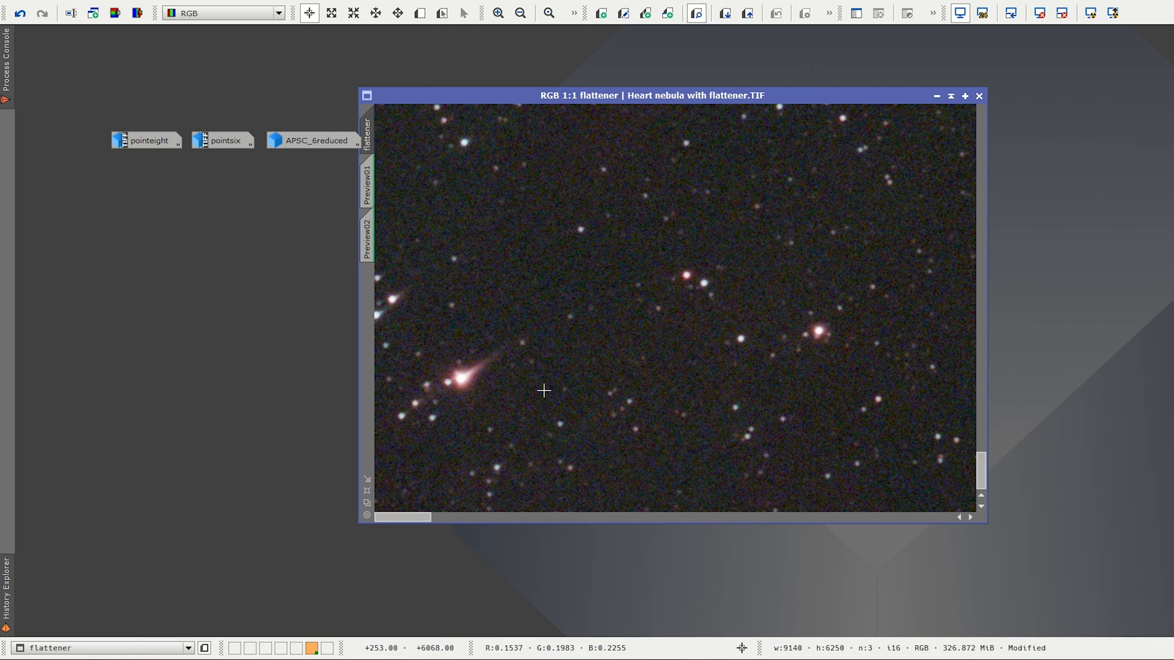
{"action": "mouse_move", "coordinate": [430, 434]}
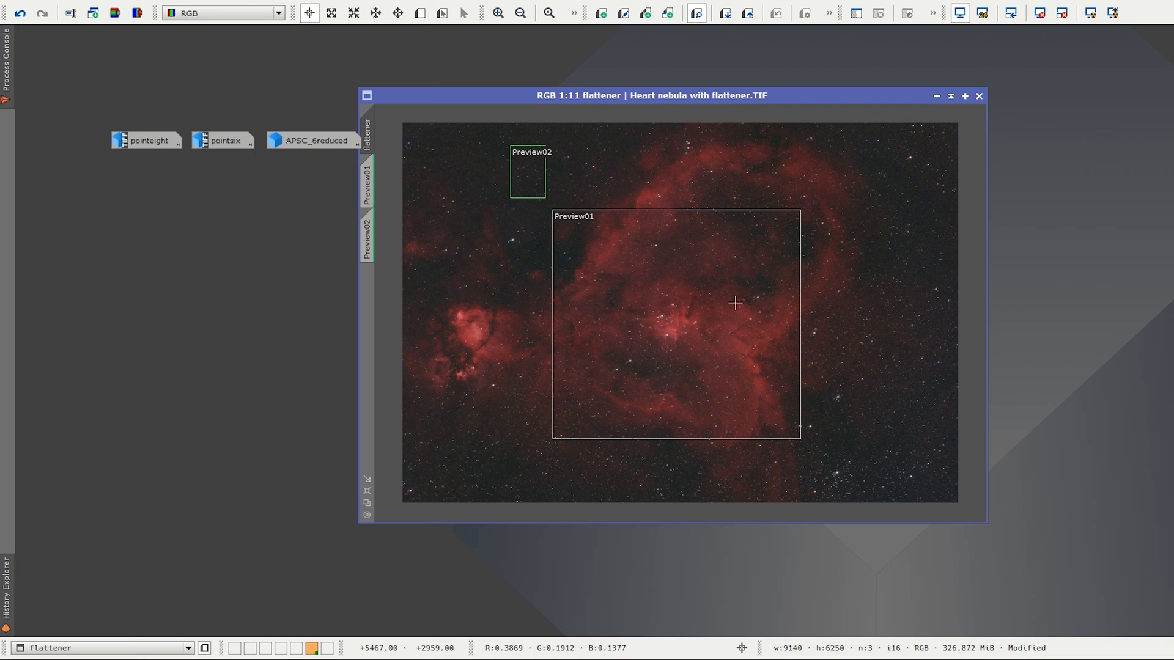
{"action": "mouse_move", "coordinate": [703, 270]}
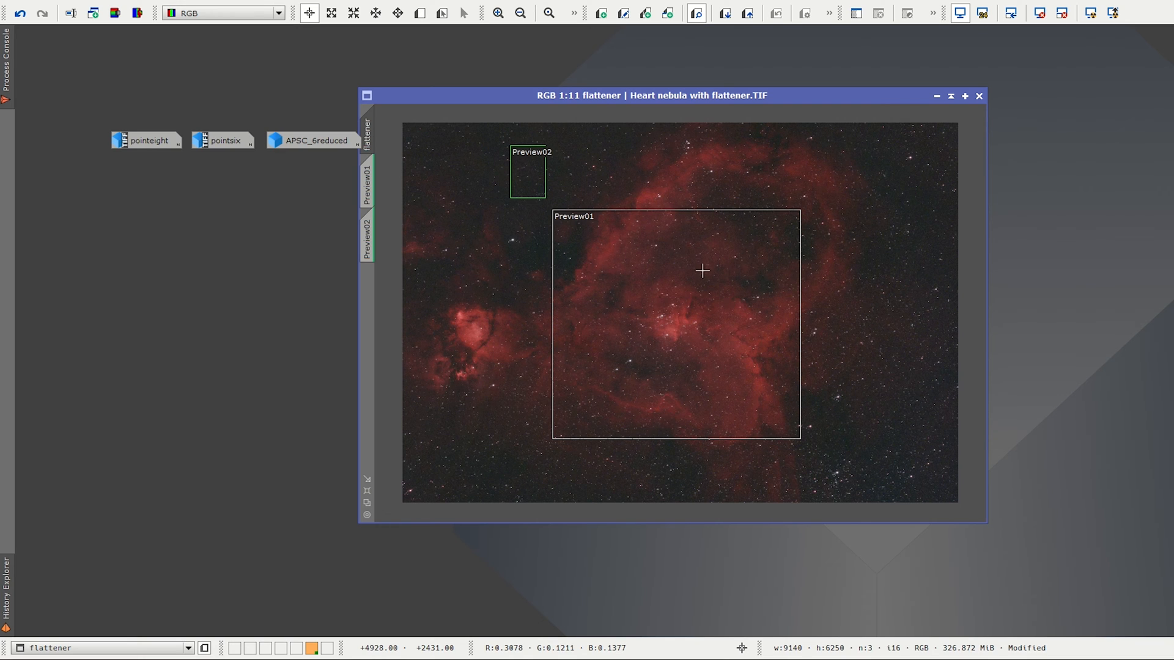
Step: Iconize the flattener image and restore the 0.8-reducer Heart nebula image
{"action": "left_click", "coordinate": [937, 96]}
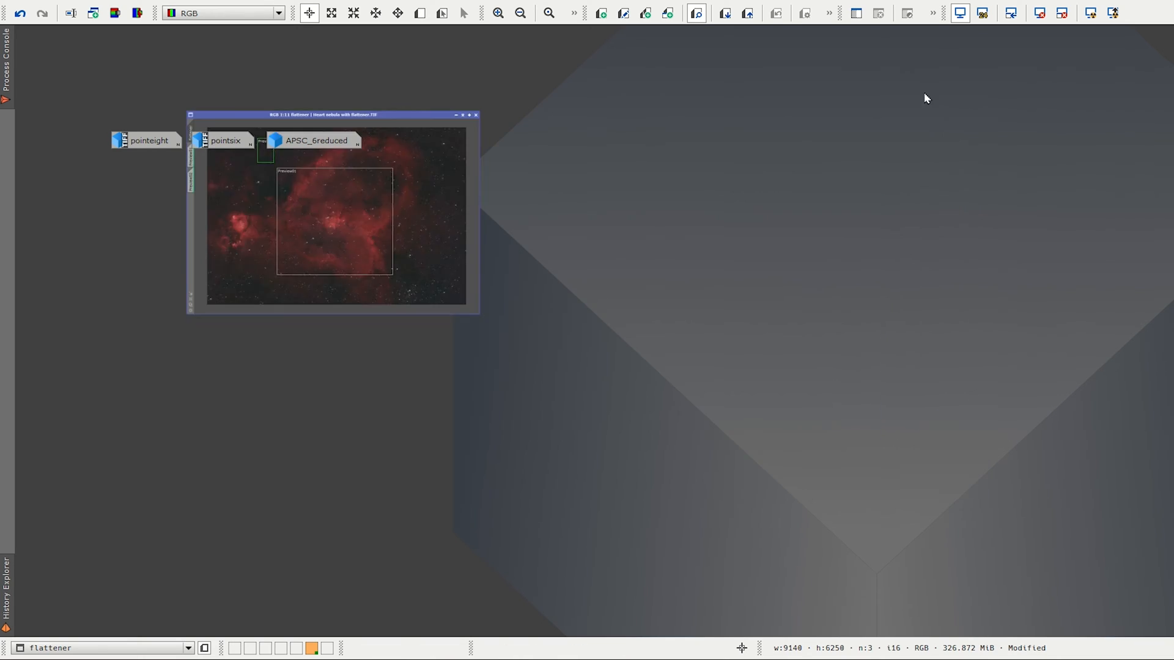
{"action": "left_click", "coordinate": [475, 114]}
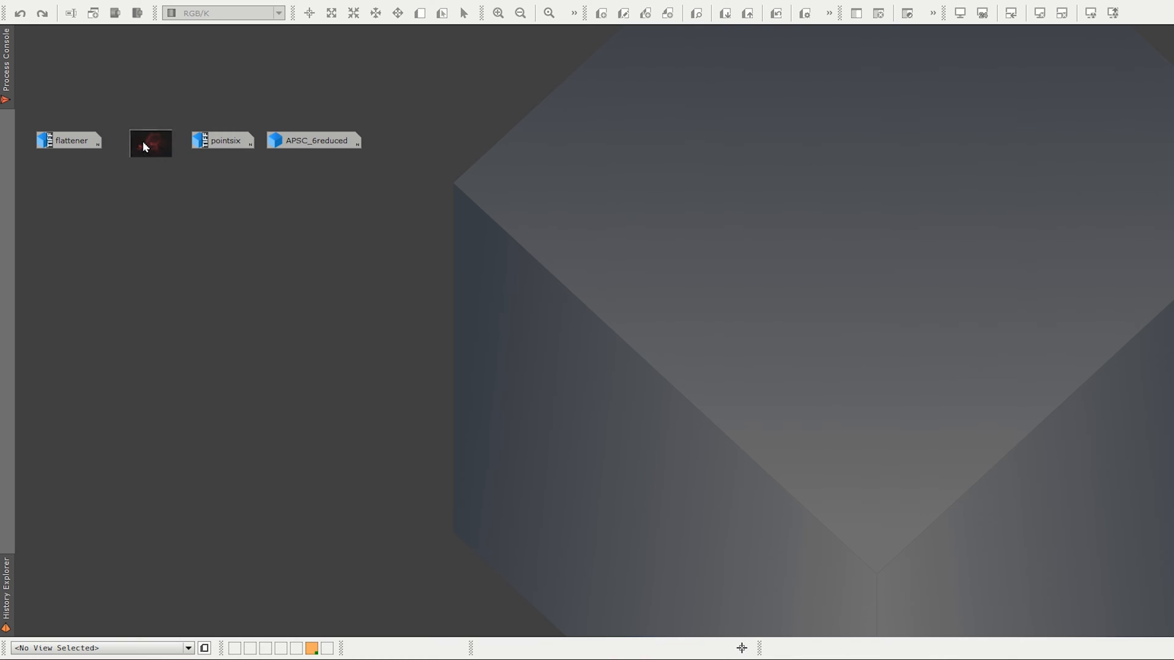
{"action": "double_click", "coordinate": [150, 143]}
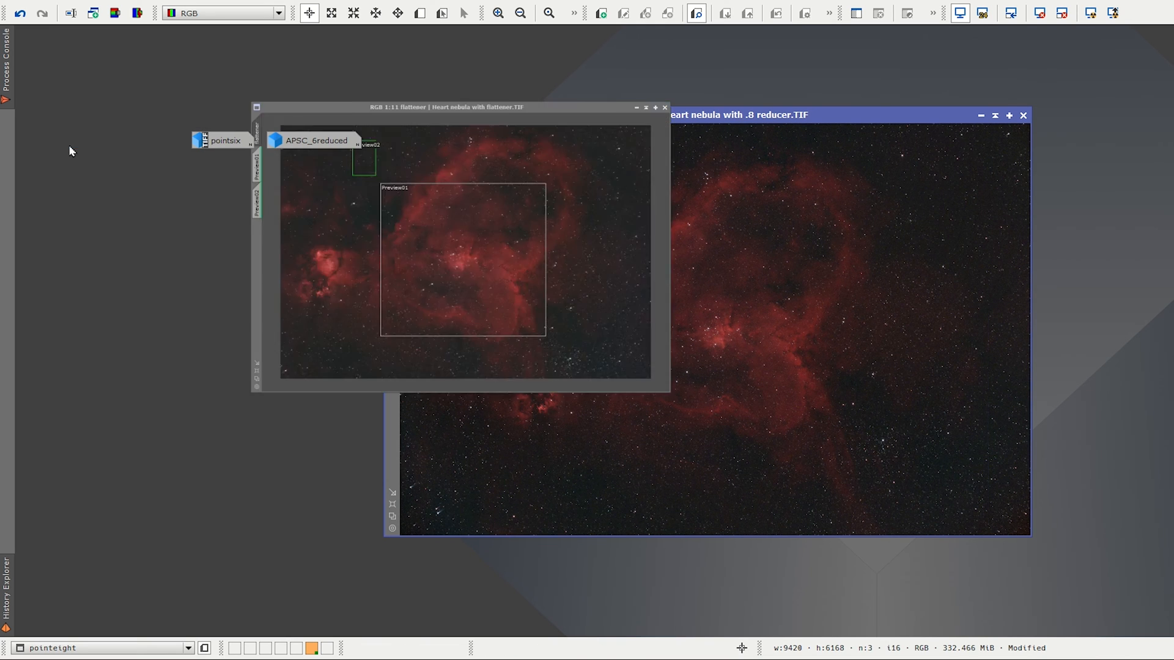
{"action": "left_click", "coordinate": [462, 107]}
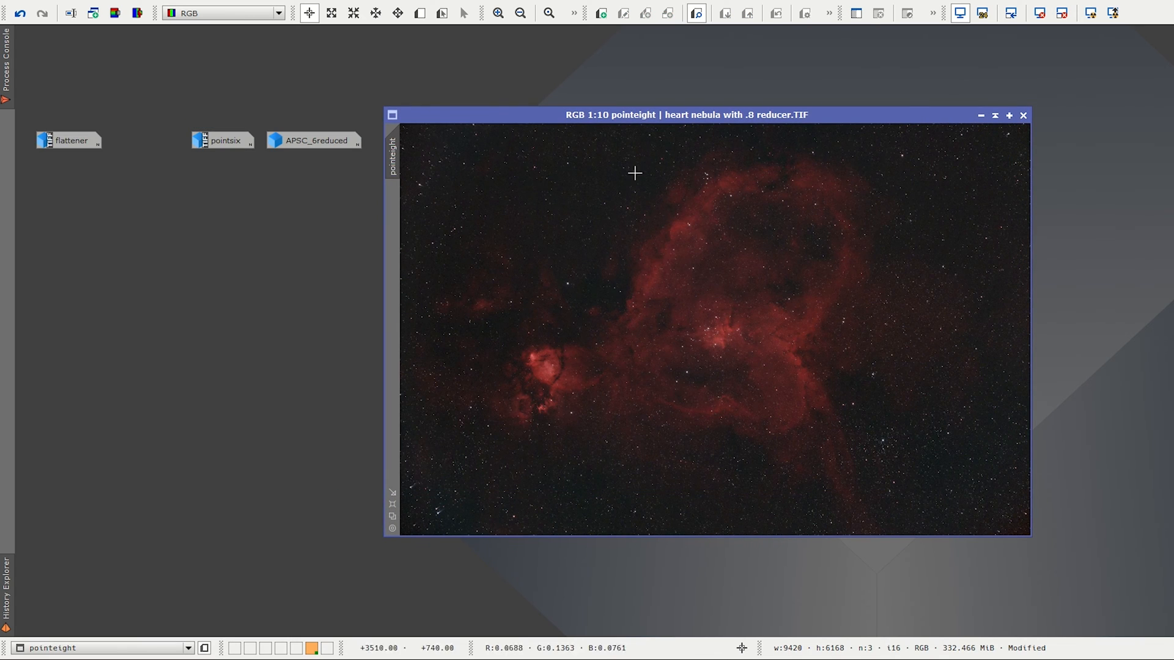
{"action": "mouse_move", "coordinate": [733, 274]}
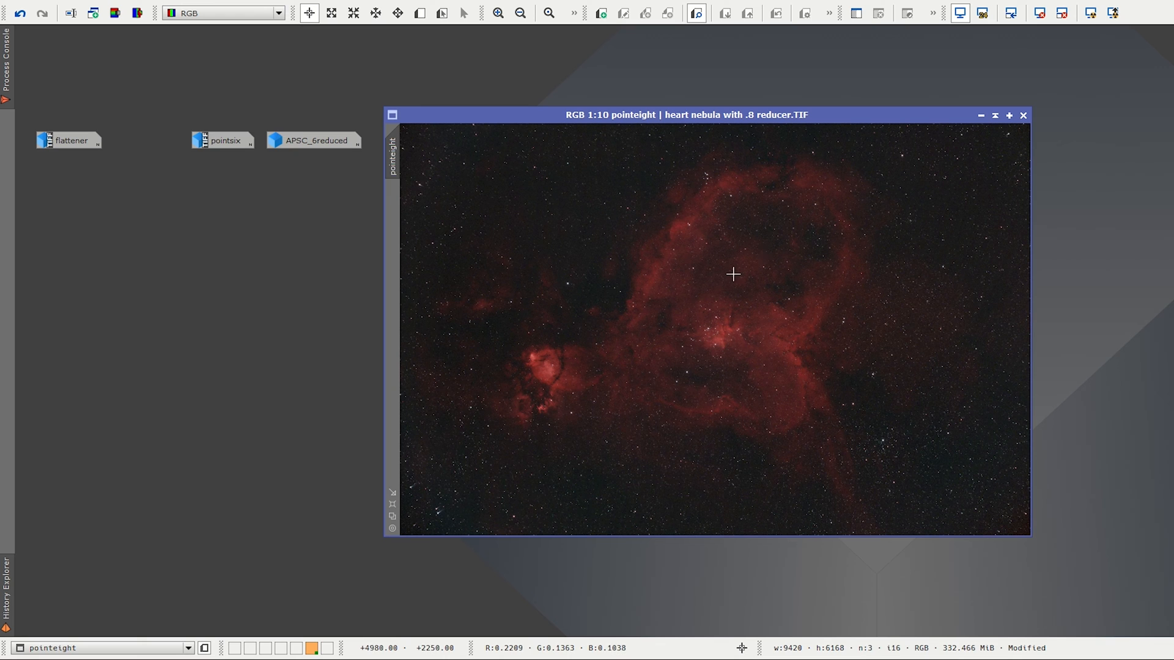
{"action": "mouse_move", "coordinate": [734, 303]}
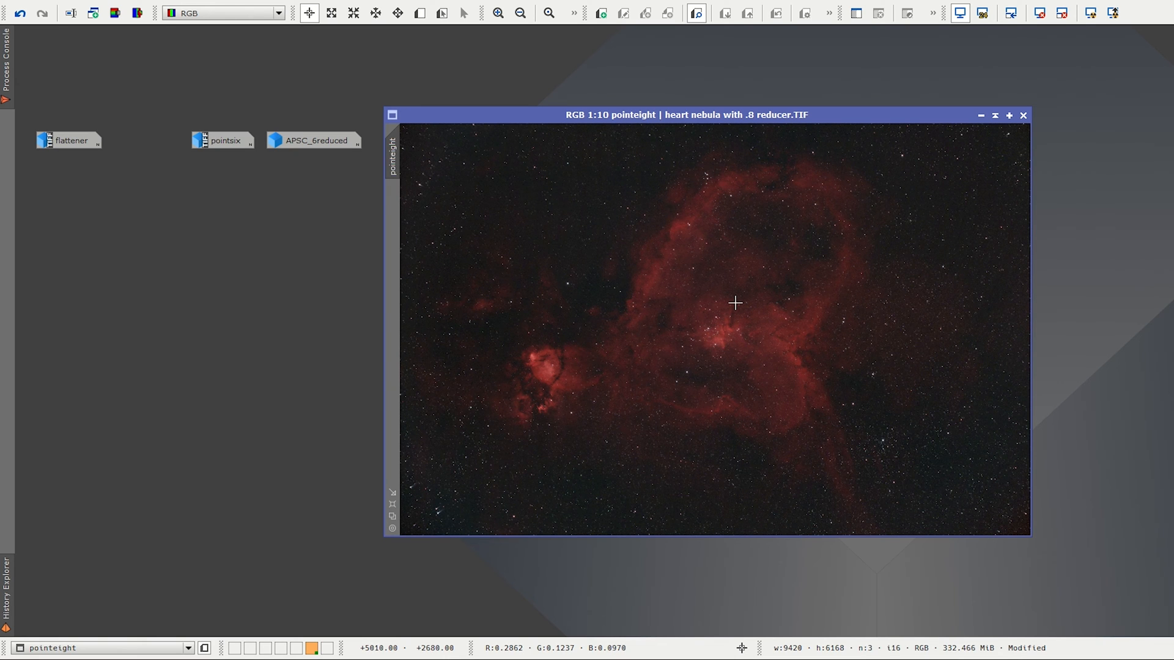
{"action": "left_click", "coordinate": [497, 13]}
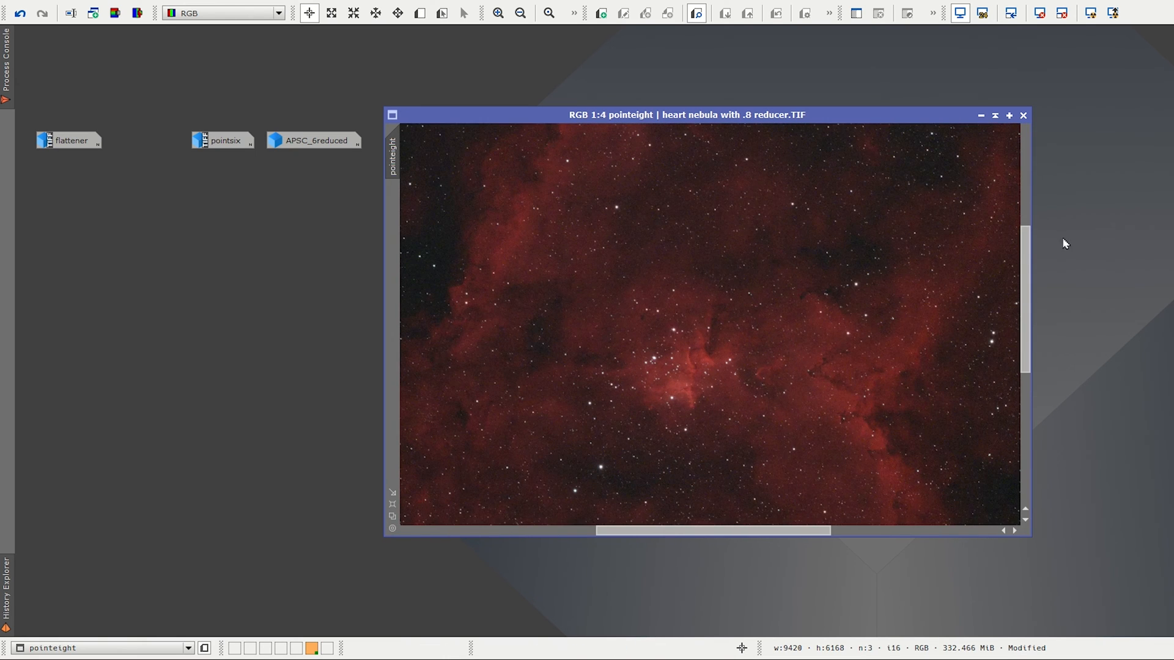
{"action": "scroll", "scroll_direction": "up", "scroll_amount": 3}
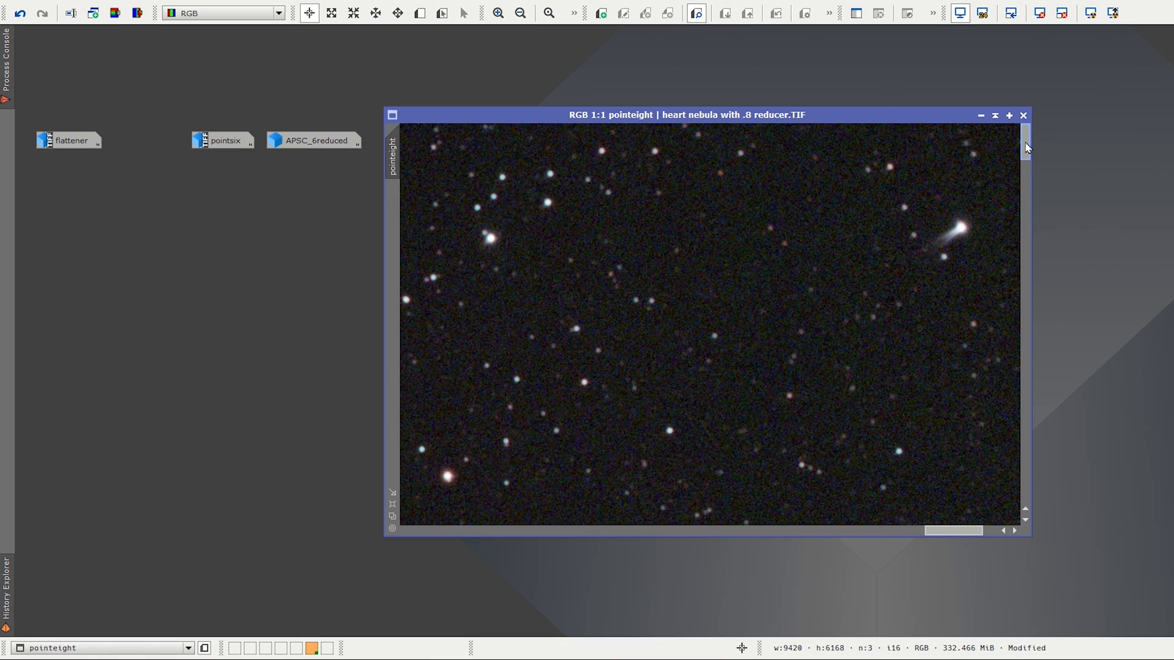
{"action": "mouse_move", "coordinate": [959, 254]}
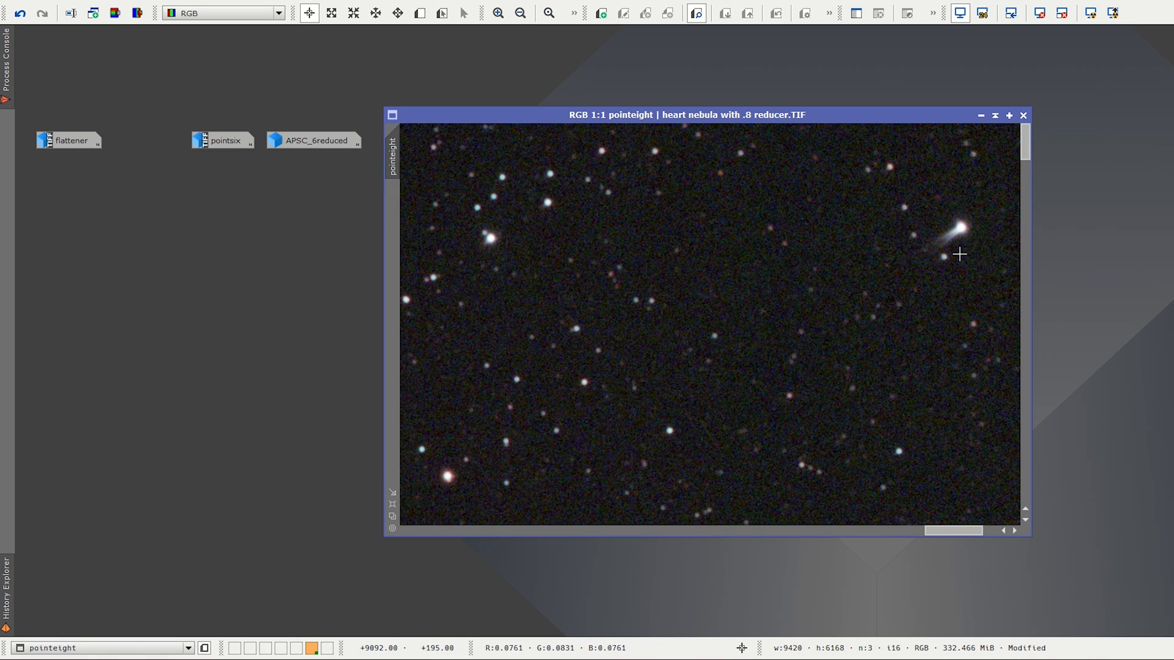
{"action": "mouse_move", "coordinate": [515, 381]}
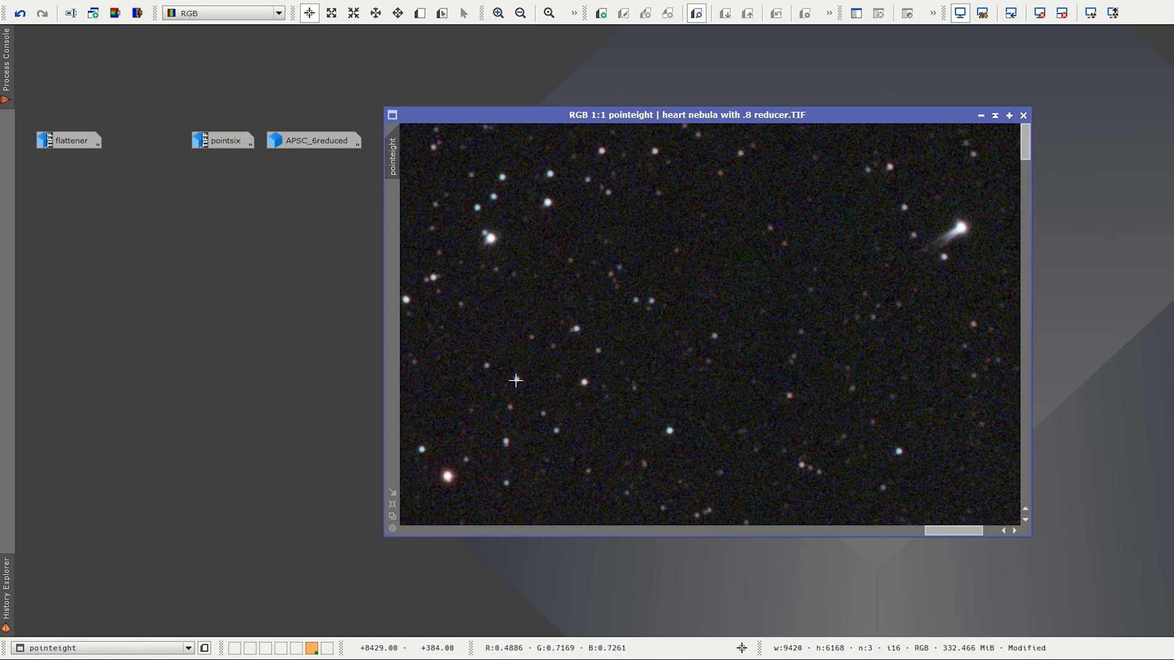
{"action": "mouse_move", "coordinate": [520, 382]}
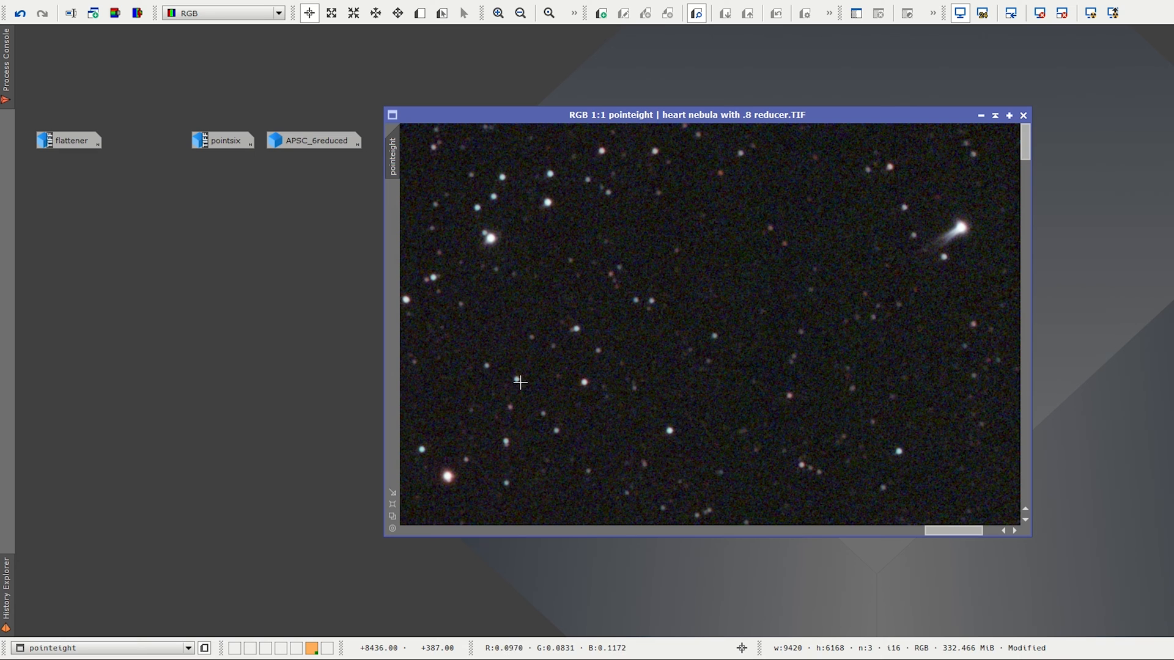
{"action": "mouse_move", "coordinate": [654, 162]}
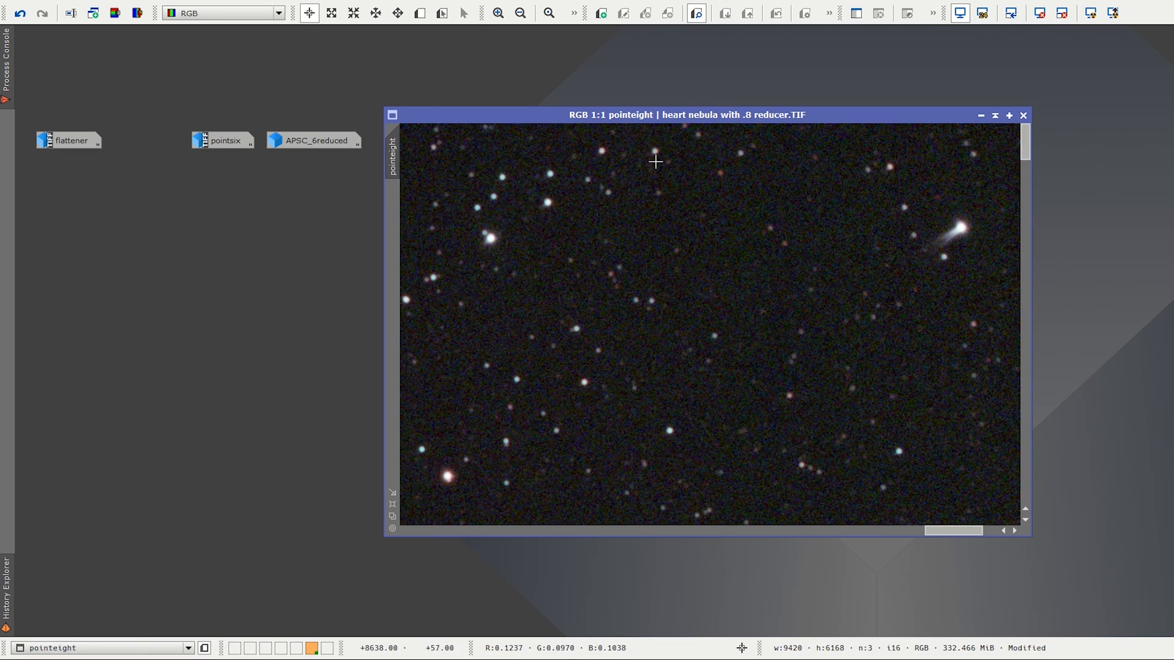
{"action": "scroll", "scroll_direction": "down", "scroll_amount": 3}
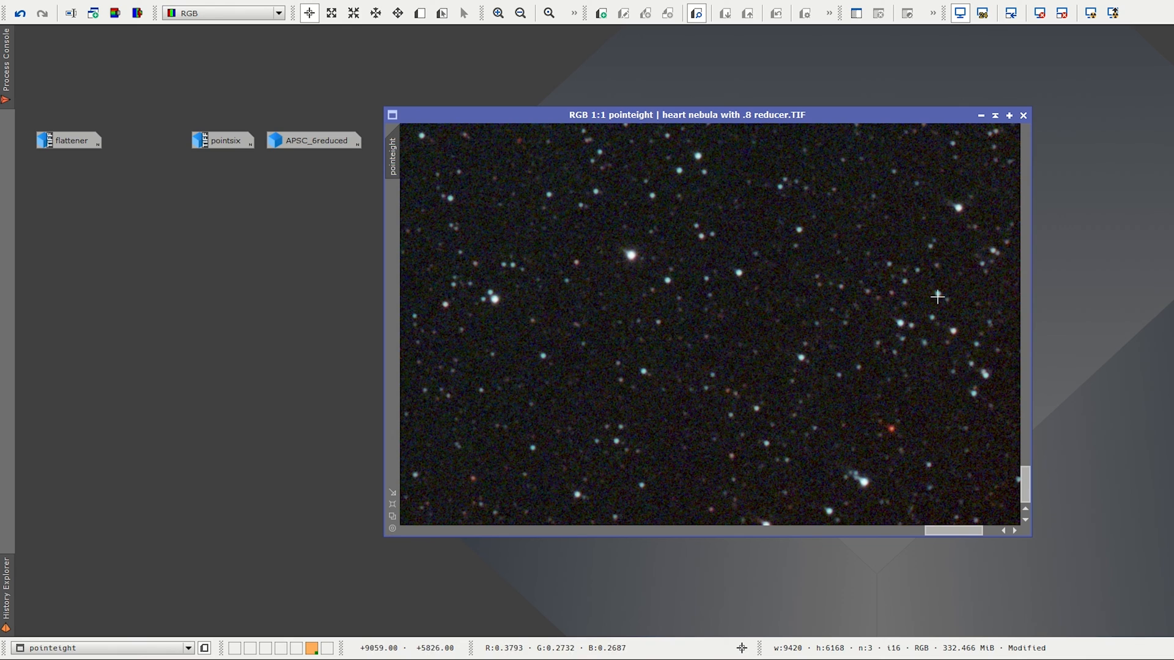
{"action": "mouse_move", "coordinate": [898, 316]}
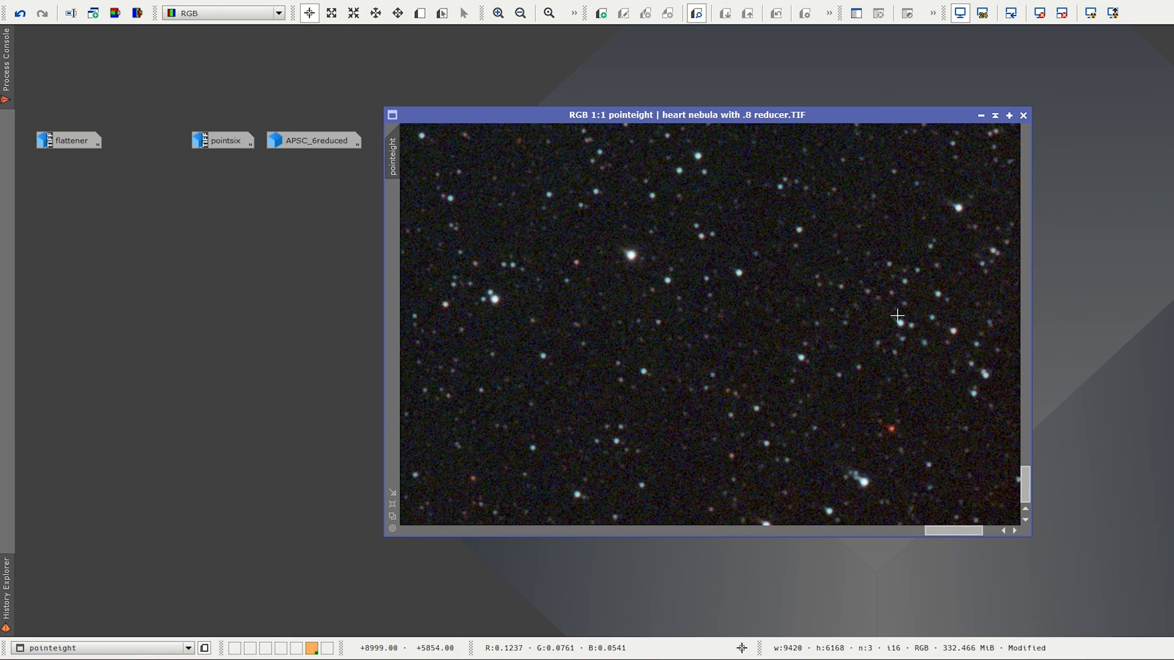
{"action": "mouse_move", "coordinate": [917, 370]}
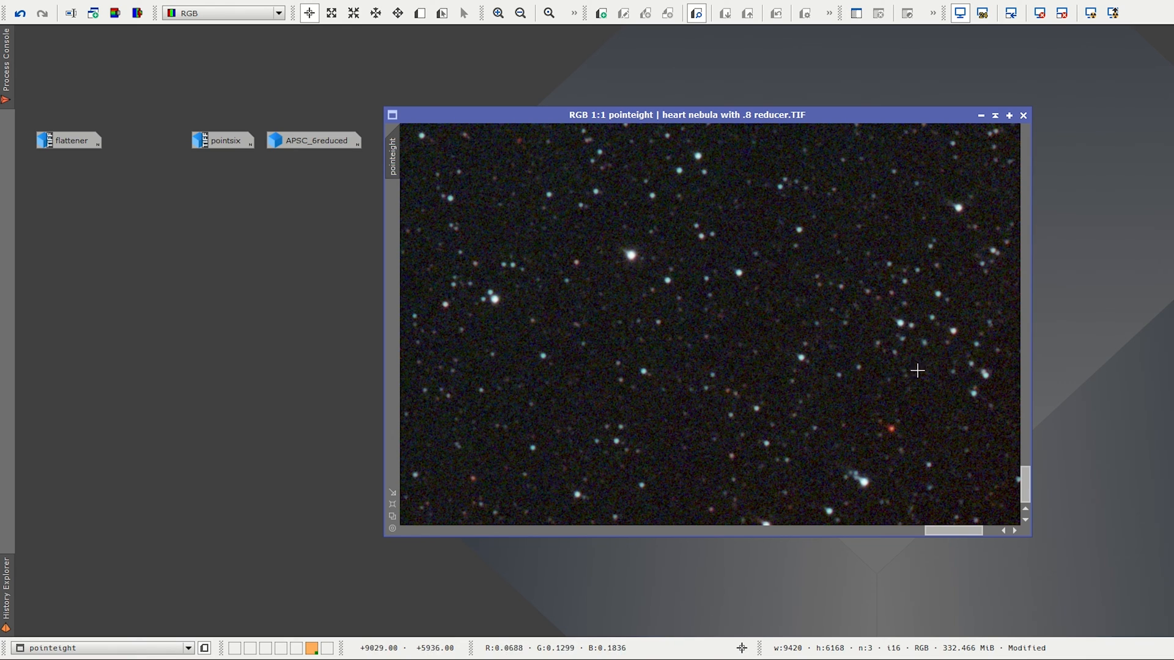
{"action": "mouse_move", "coordinate": [872, 493]}
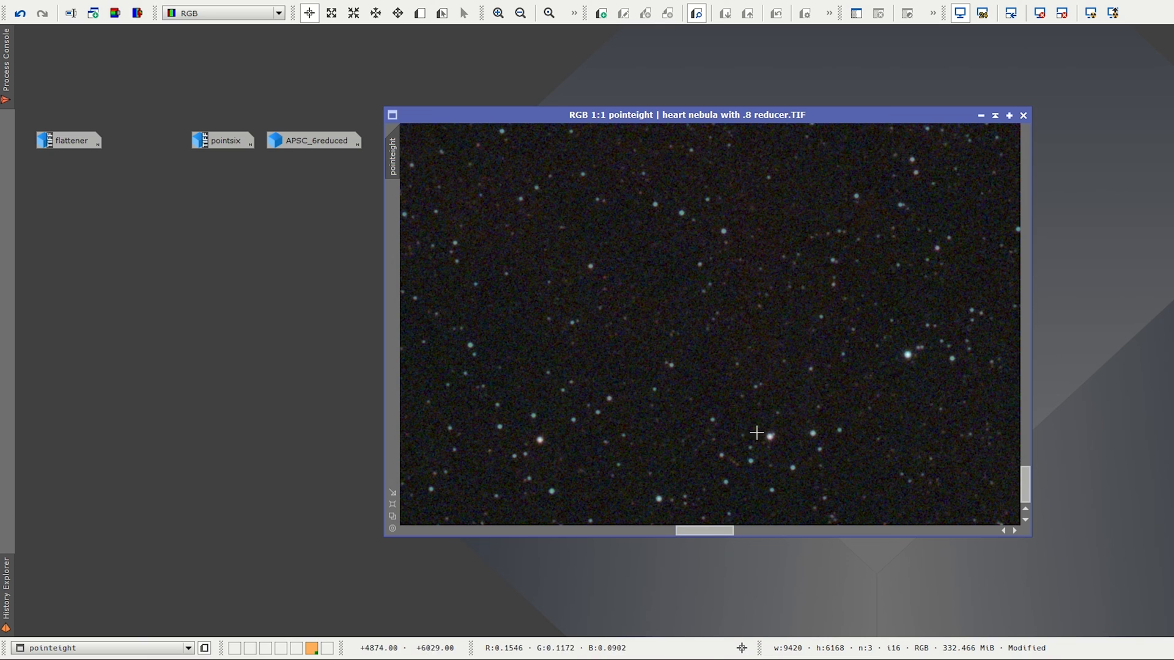
{"action": "mouse_move", "coordinate": [714, 478]}
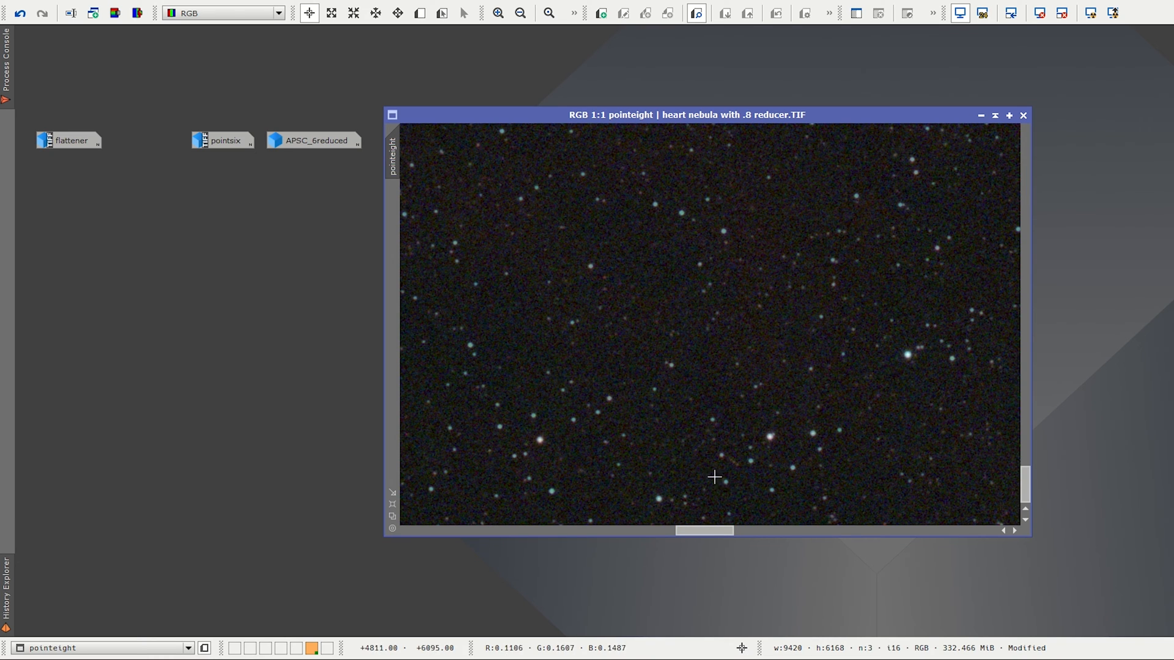
{"action": "left_click", "coordinate": [497, 13]}
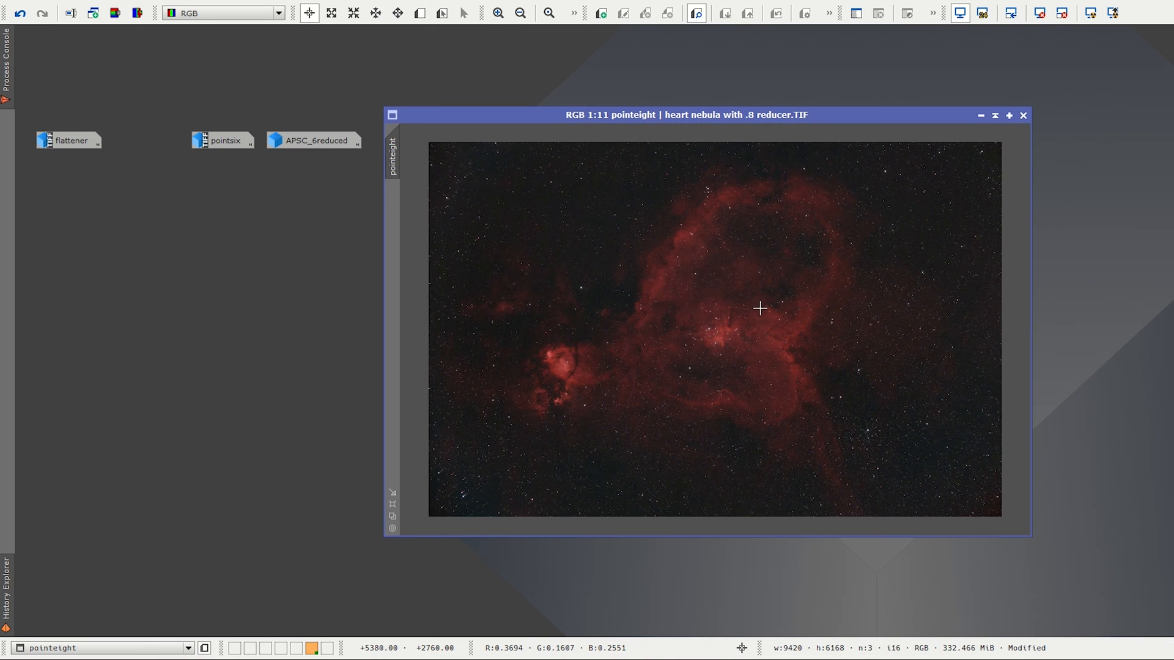
Step: Minimize the 0.8-reducer image and restore the 0.6-reducer Heart and Soul image
{"action": "left_click", "coordinate": [1024, 115]}
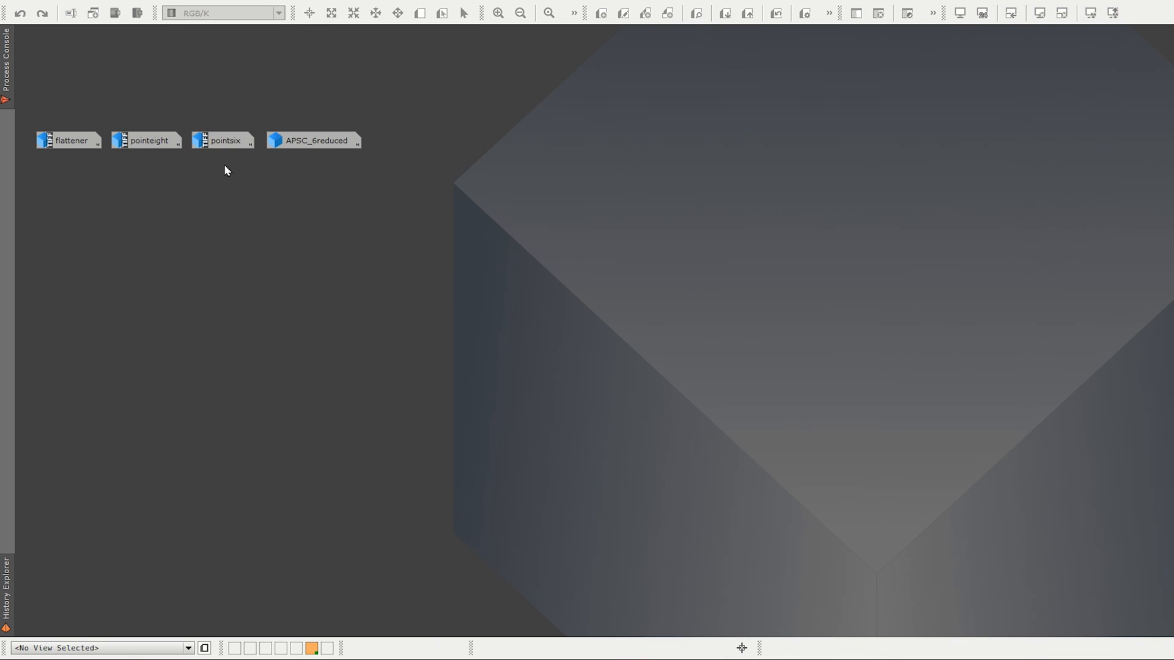
{"action": "double_click", "coordinate": [223, 140]}
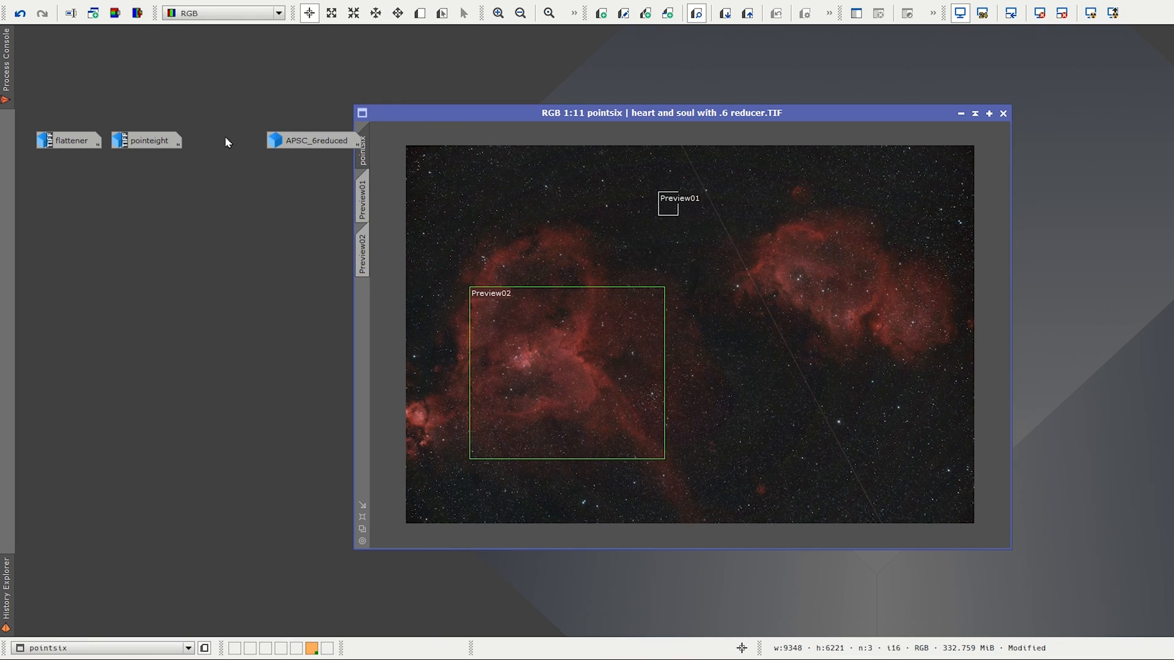
{"action": "mouse_move", "coordinate": [710, 277]}
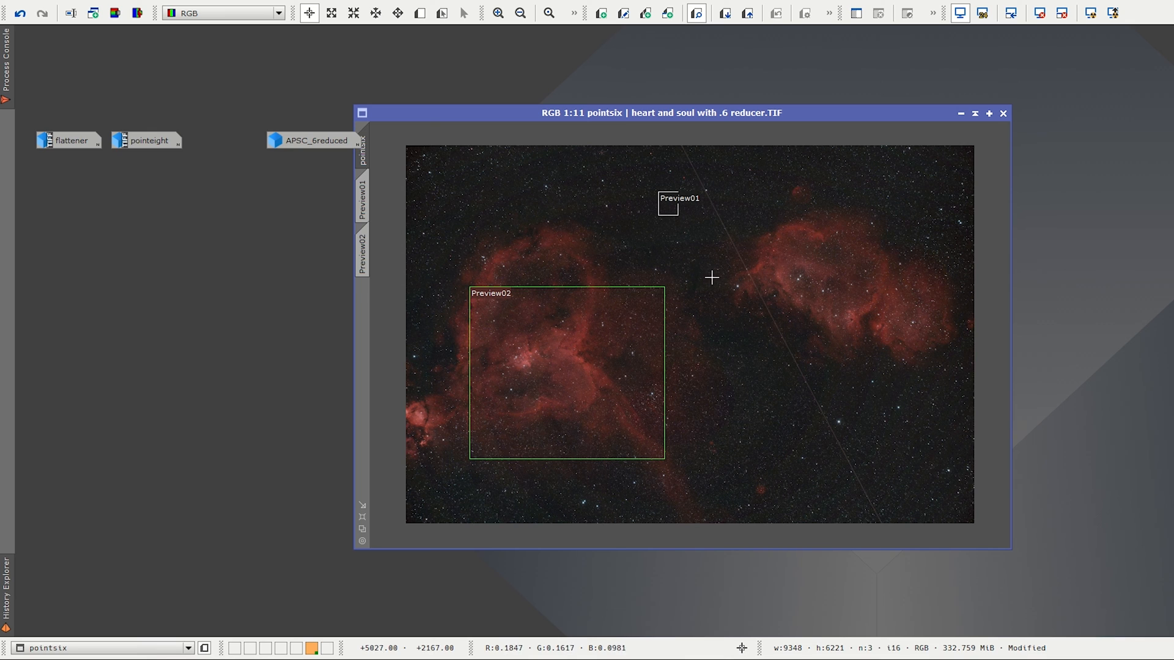
{"action": "mouse_move", "coordinate": [535, 217]}
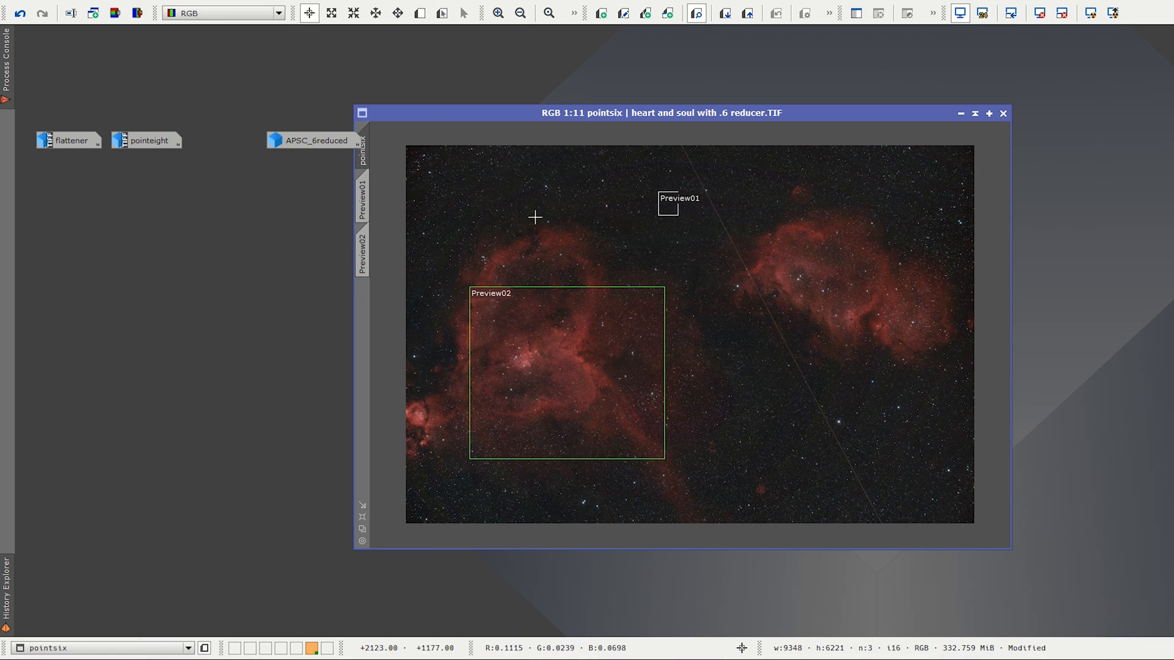
{"action": "mouse_move", "coordinate": [765, 265]}
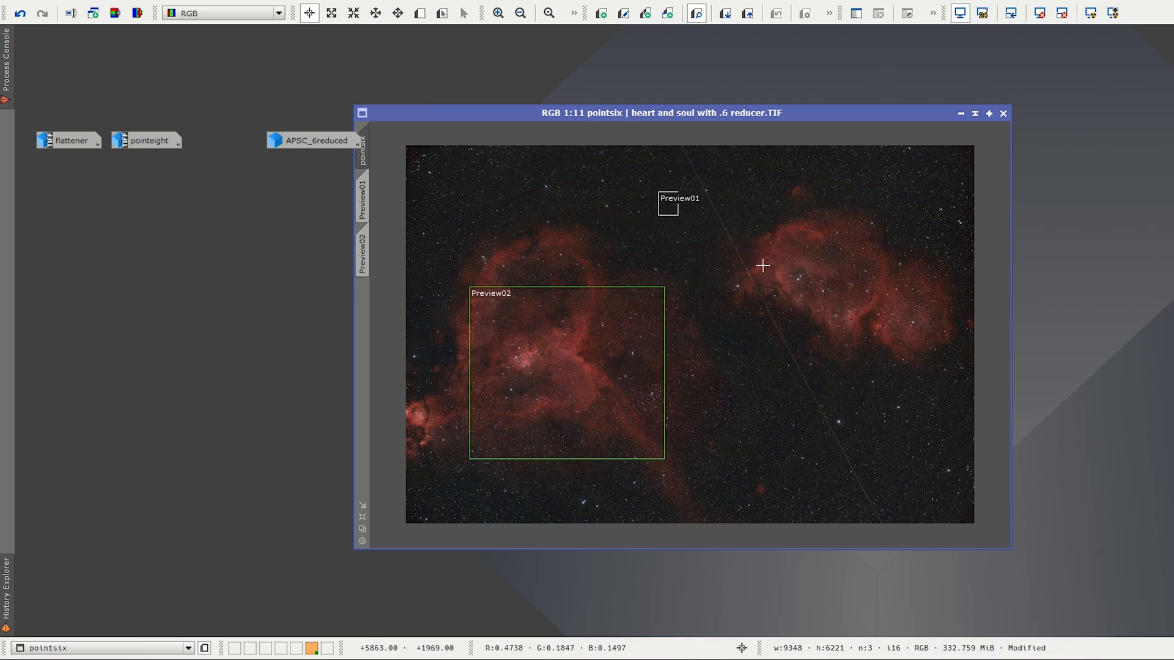
{"action": "mouse_move", "coordinate": [984, 306]}
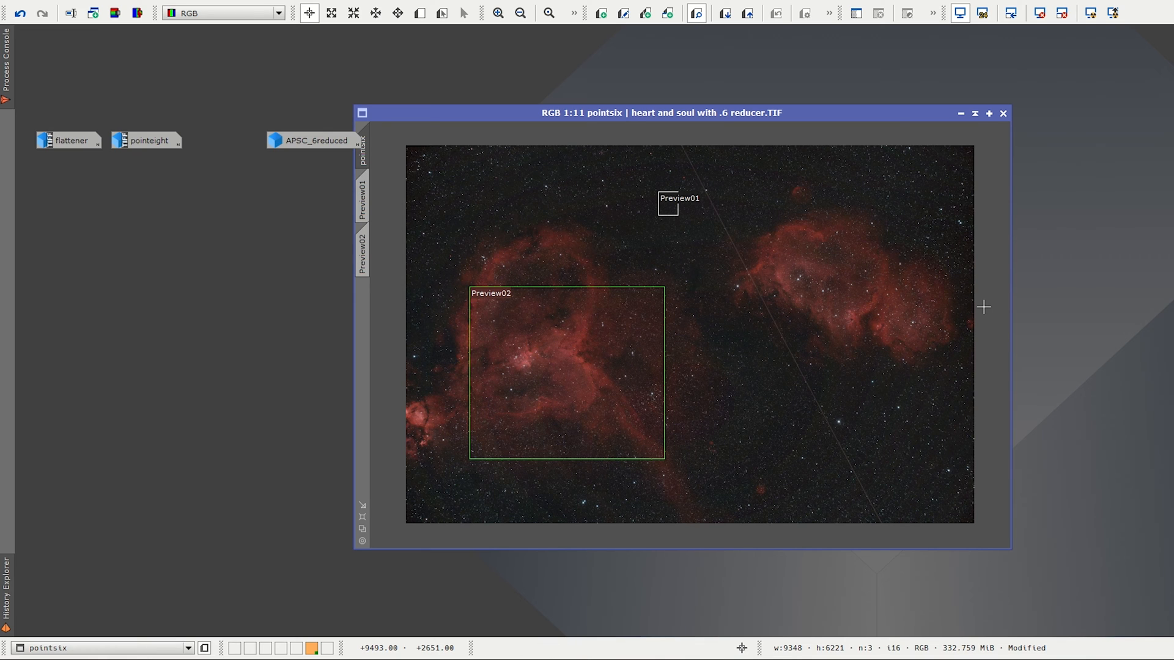
{"action": "mouse_move", "coordinate": [693, 167]}
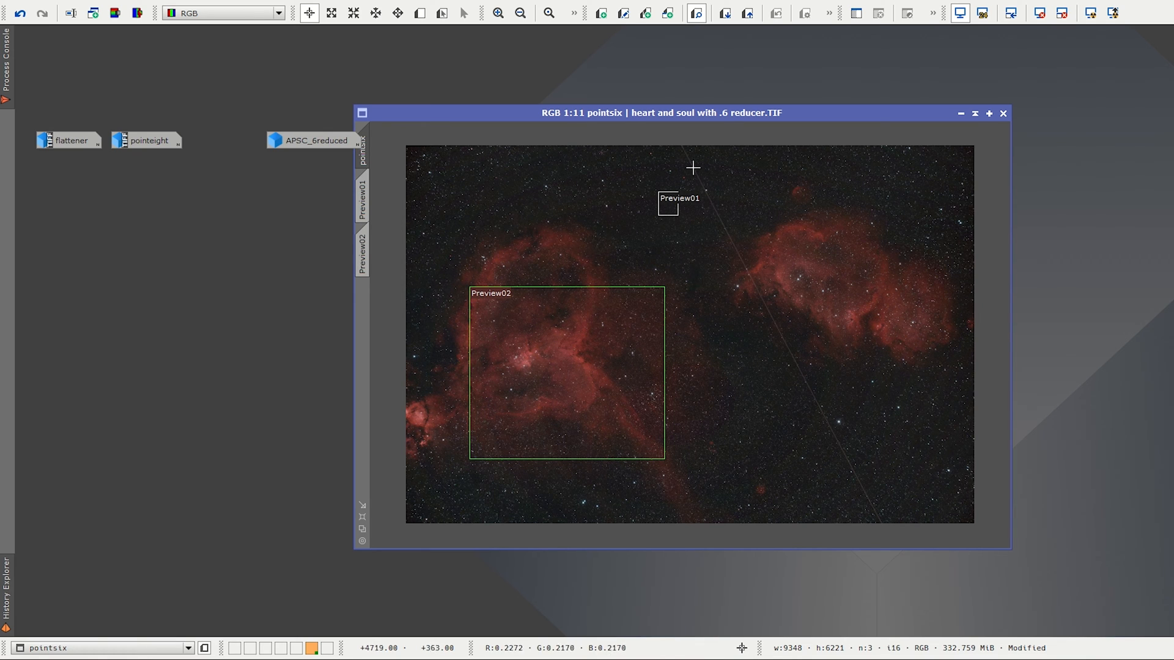
{"action": "mouse_move", "coordinate": [723, 223]}
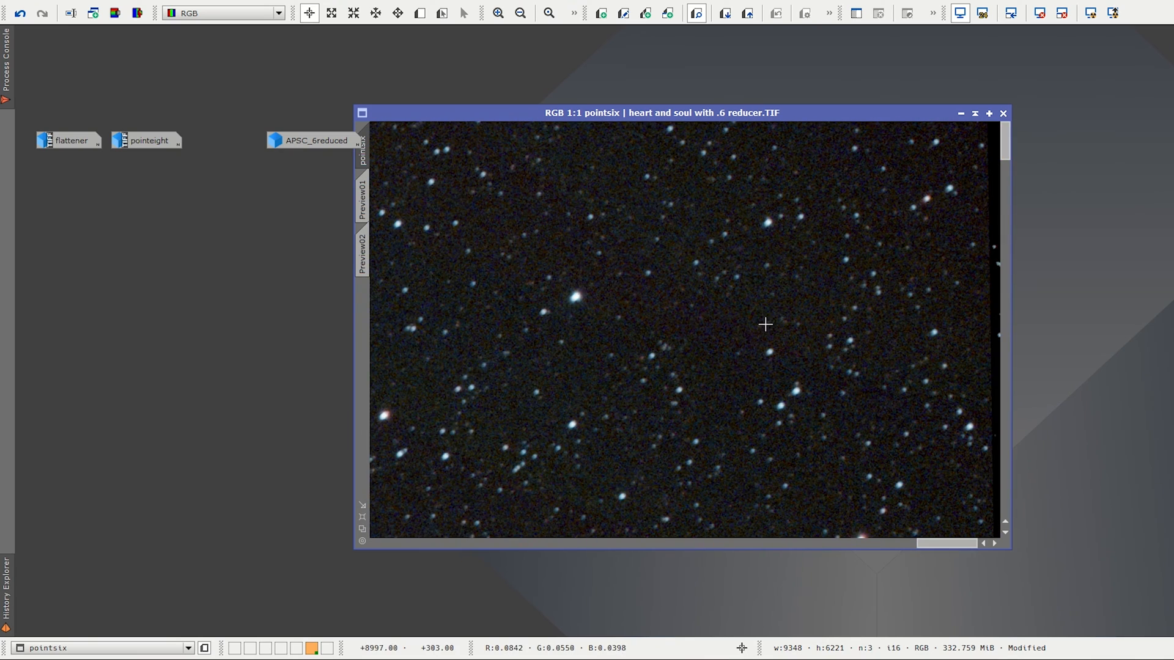
{"action": "mouse_move", "coordinate": [613, 353]}
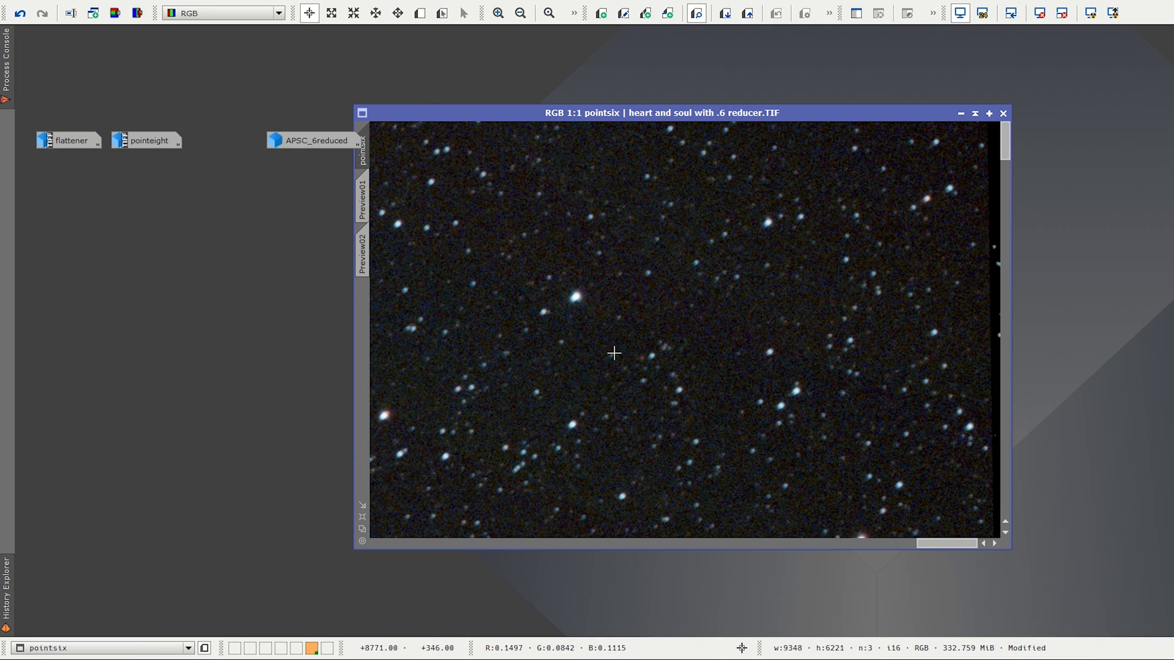
{"action": "mouse_move", "coordinate": [588, 292]}
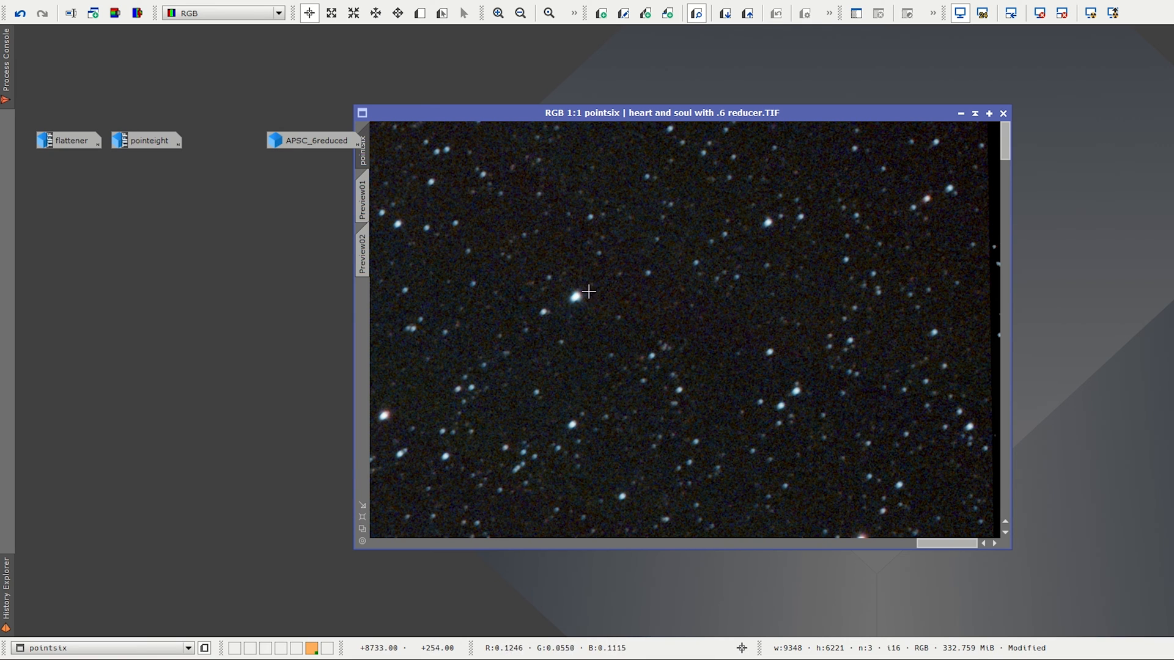
{"action": "mouse_move", "coordinate": [550, 258]}
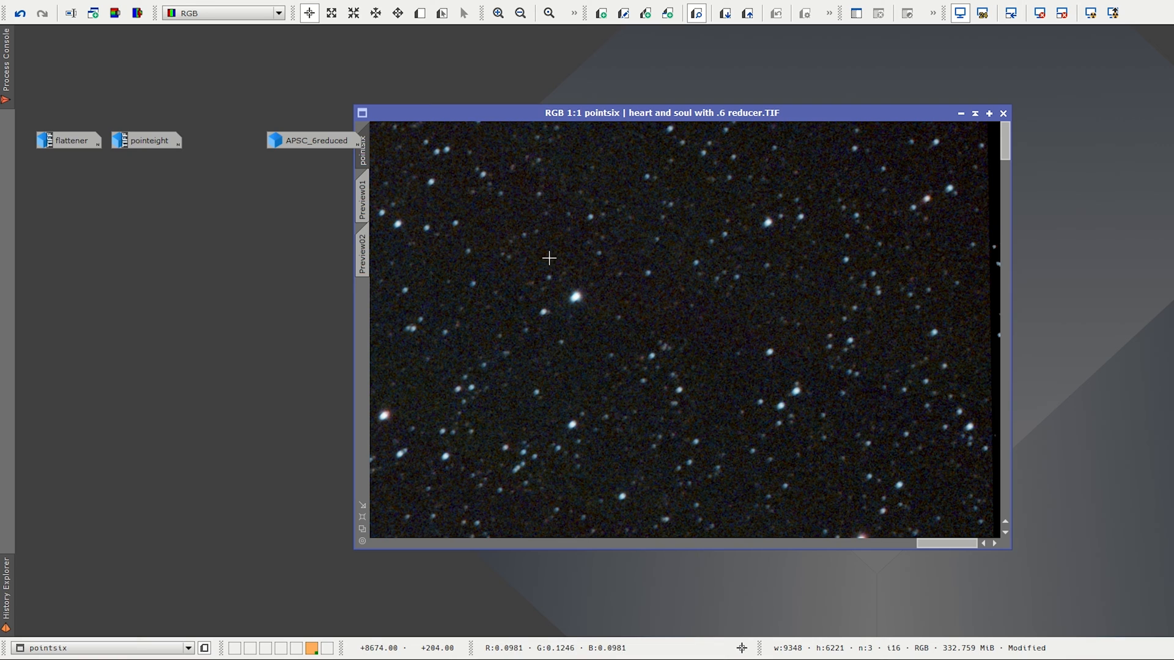
{"action": "mouse_move", "coordinate": [694, 210]}
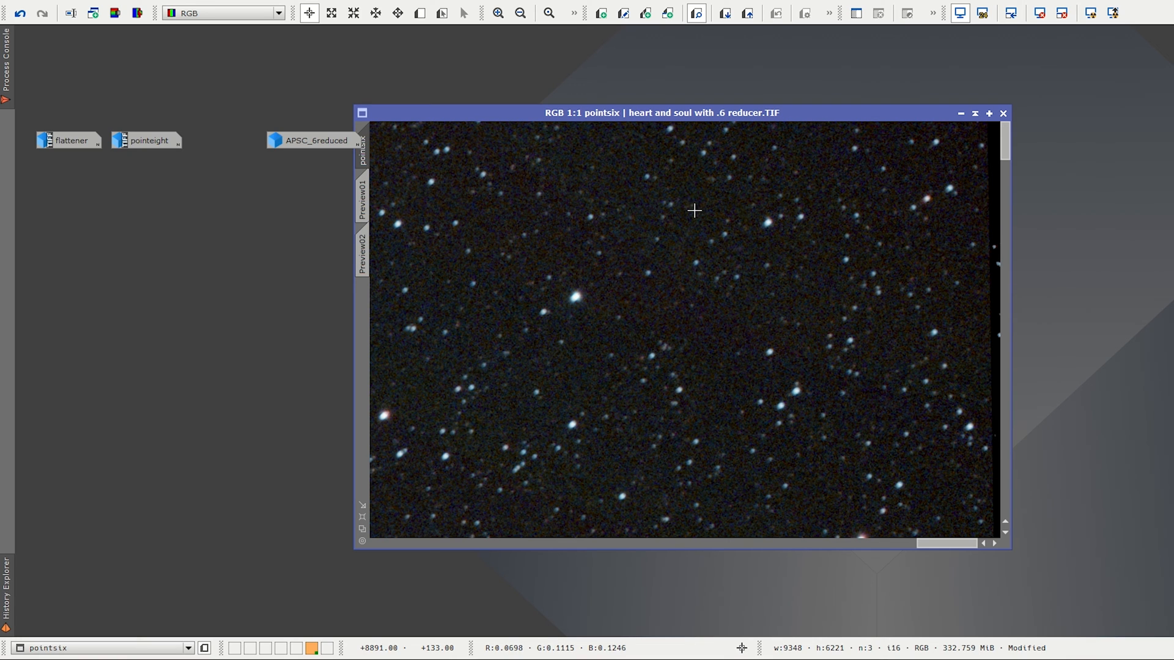
{"action": "mouse_move", "coordinate": [865, 199]}
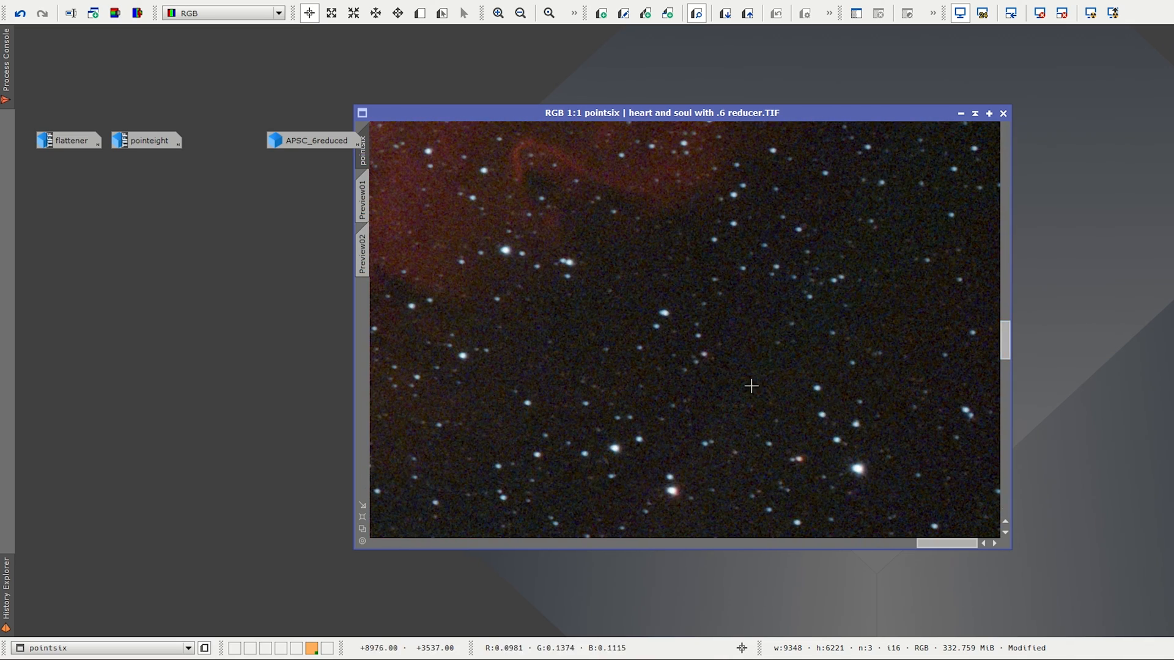
{"action": "mouse_move", "coordinate": [938, 357]}
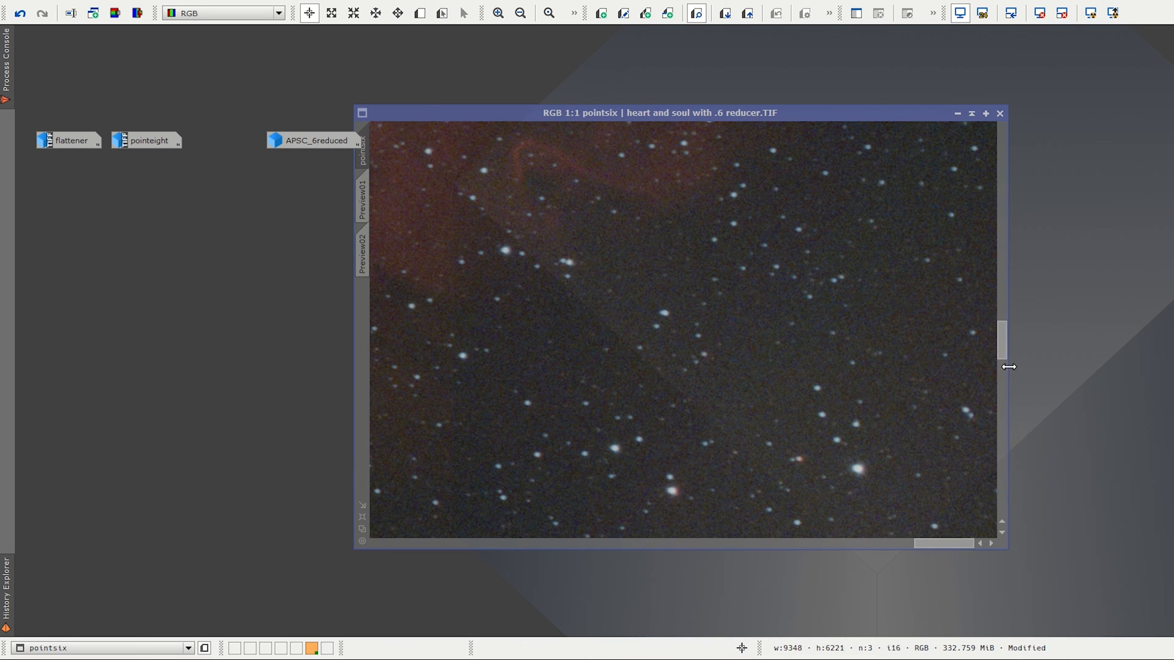
{"action": "scroll", "scroll_direction": "down", "scroll_amount": 3}
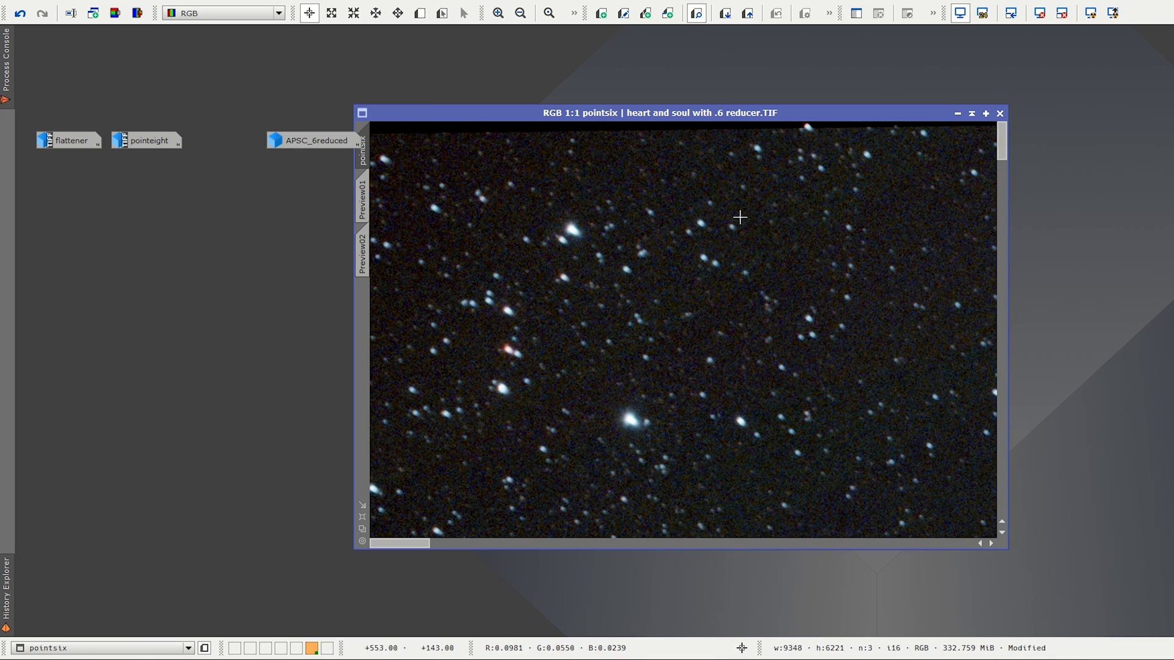
{"action": "mouse_move", "coordinate": [670, 314]}
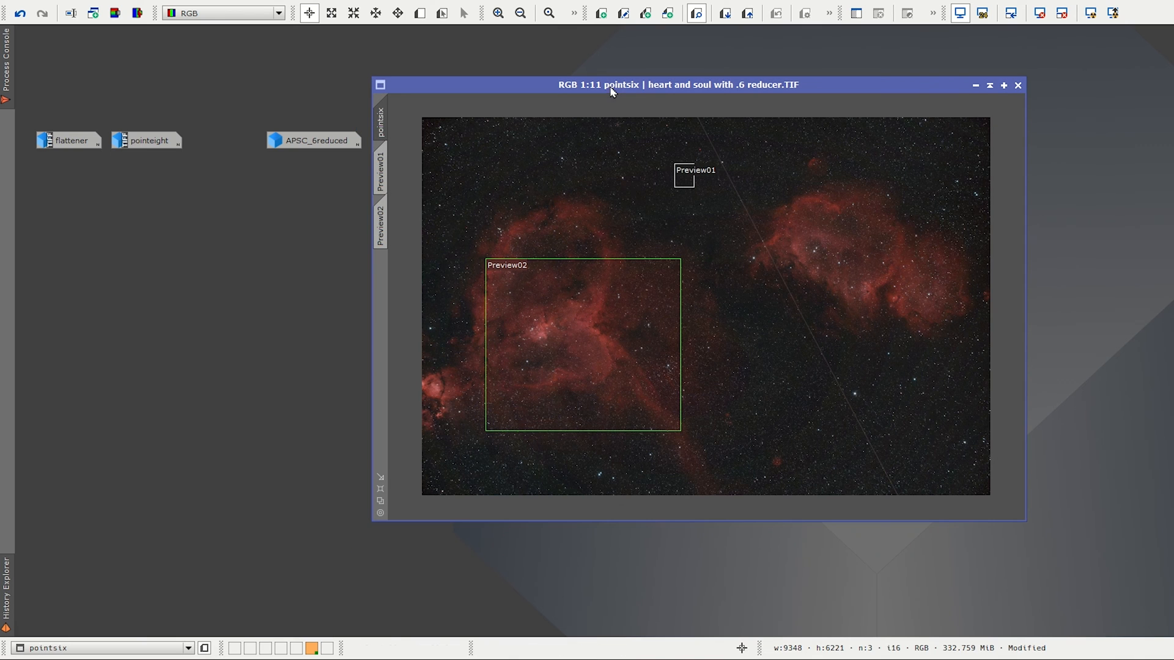
{"action": "mouse_move", "coordinate": [314, 140]}
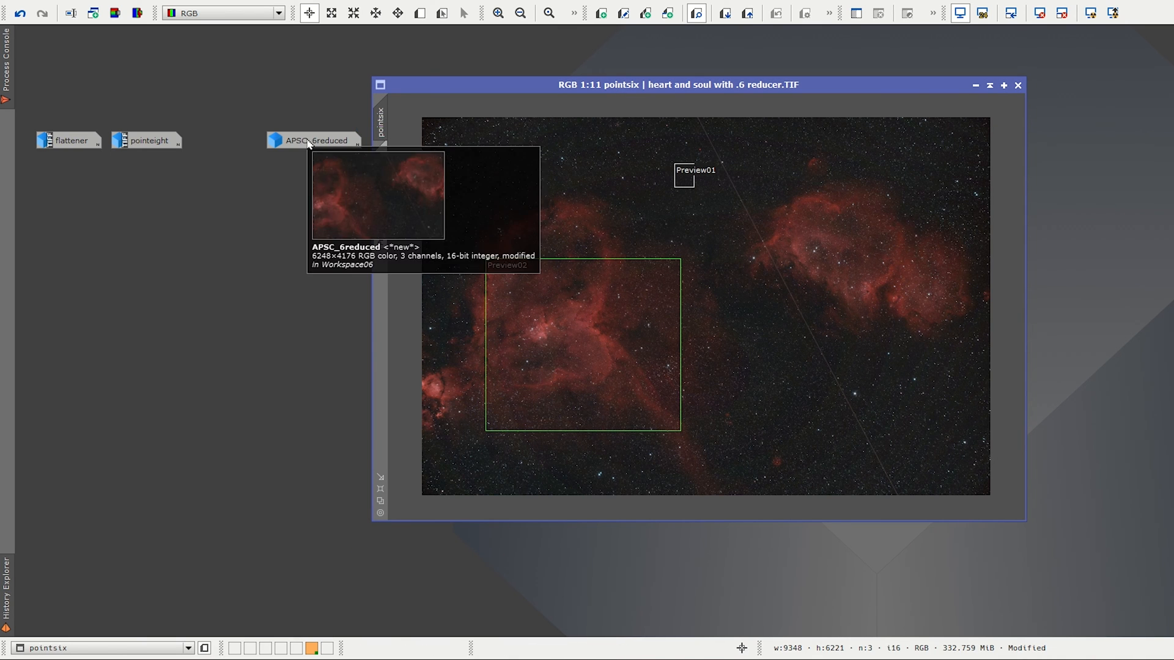
Step: Open the APS-C cropped image and zoom in progressively to check star shapes
{"action": "left_click", "coordinate": [313, 140]}
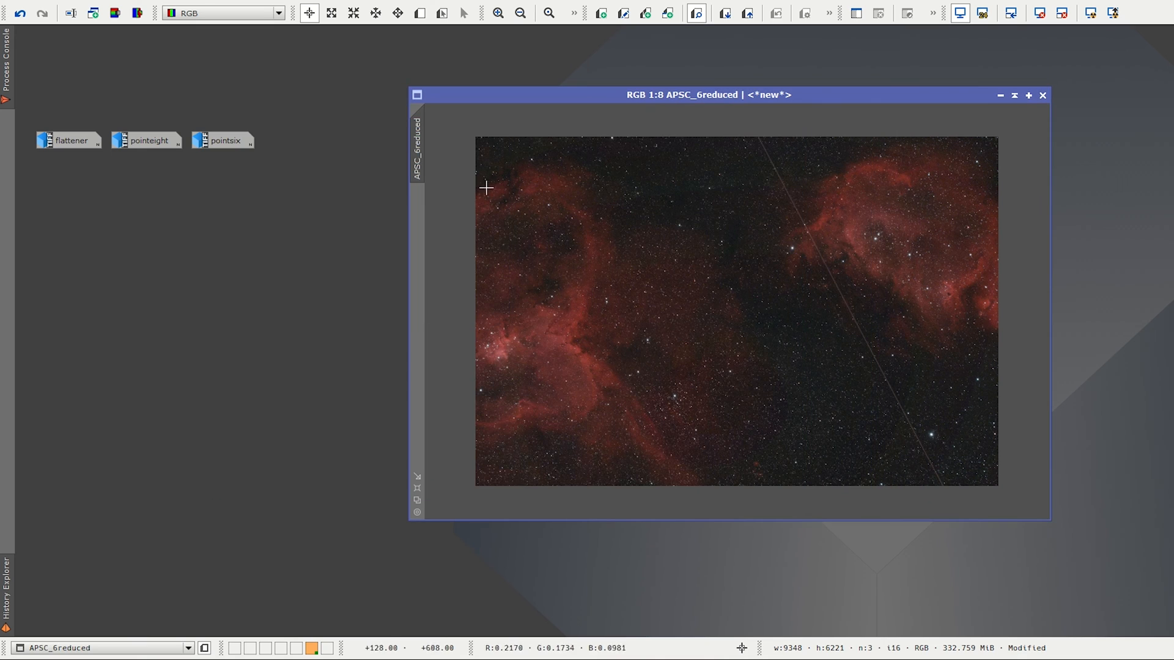
{"action": "left_click", "coordinate": [496, 13]}
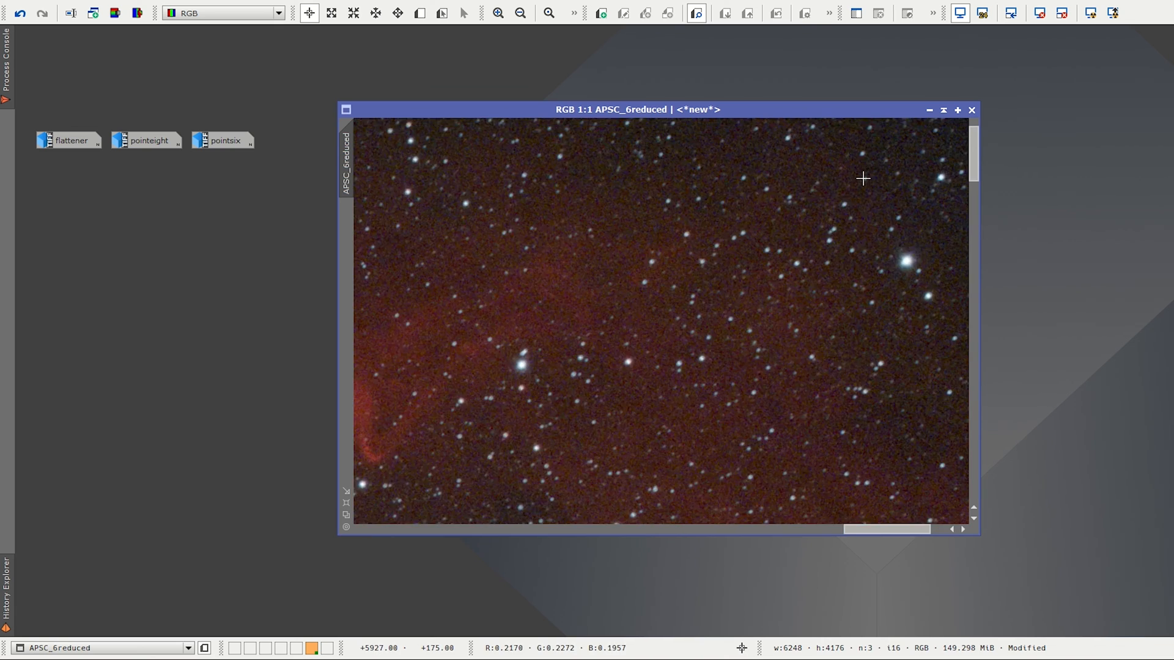
{"action": "left_click", "coordinate": [497, 13]}
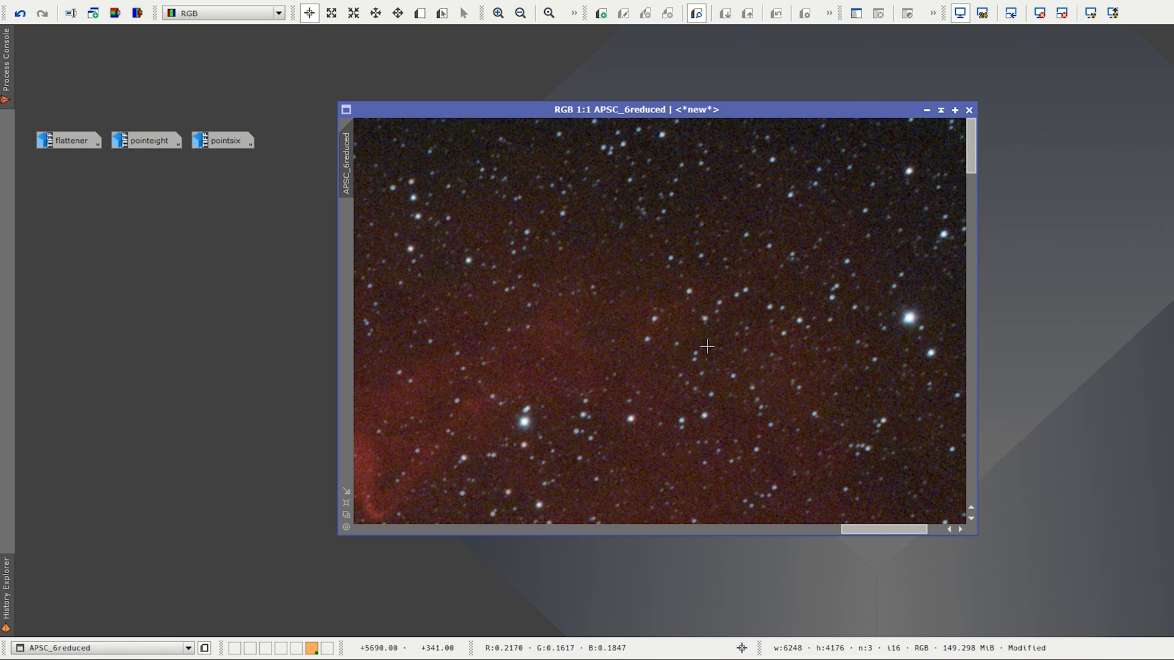
{"action": "left_click", "coordinate": [498, 13]}
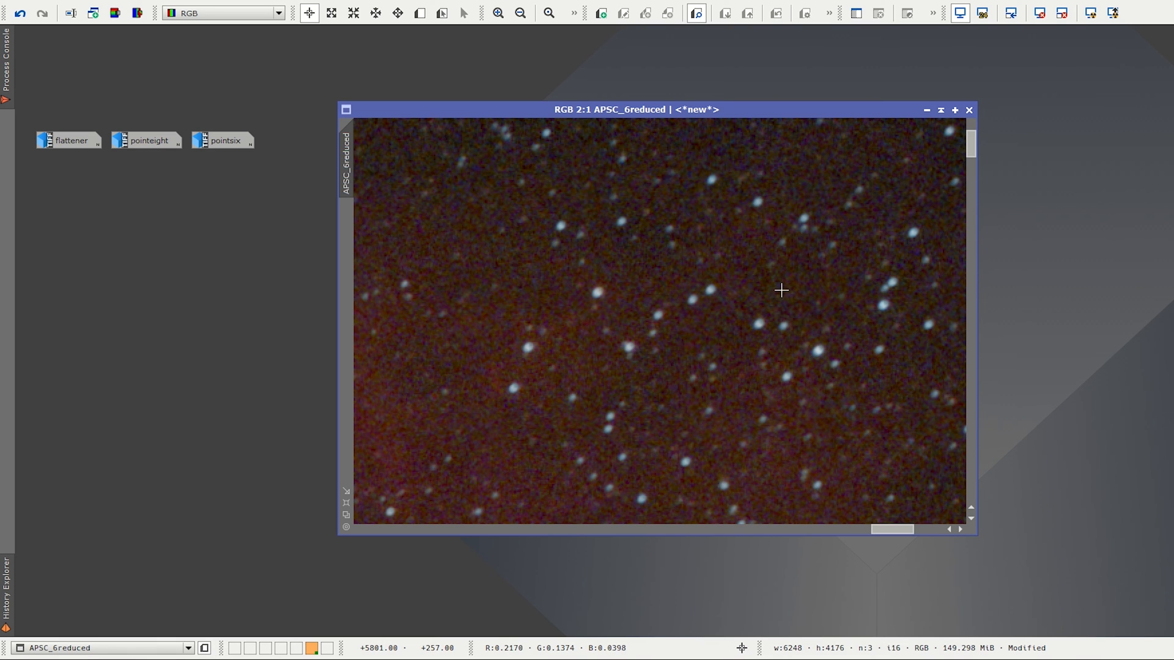
{"action": "mouse_move", "coordinate": [890, 241]}
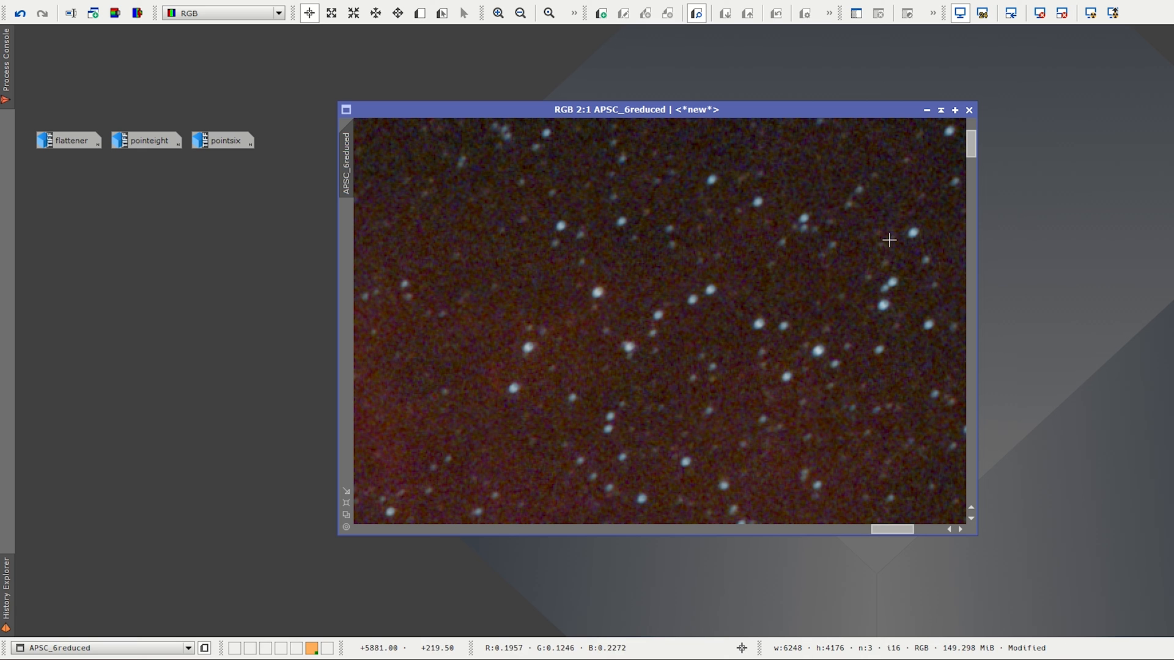
{"action": "left_click", "coordinate": [499, 13]}
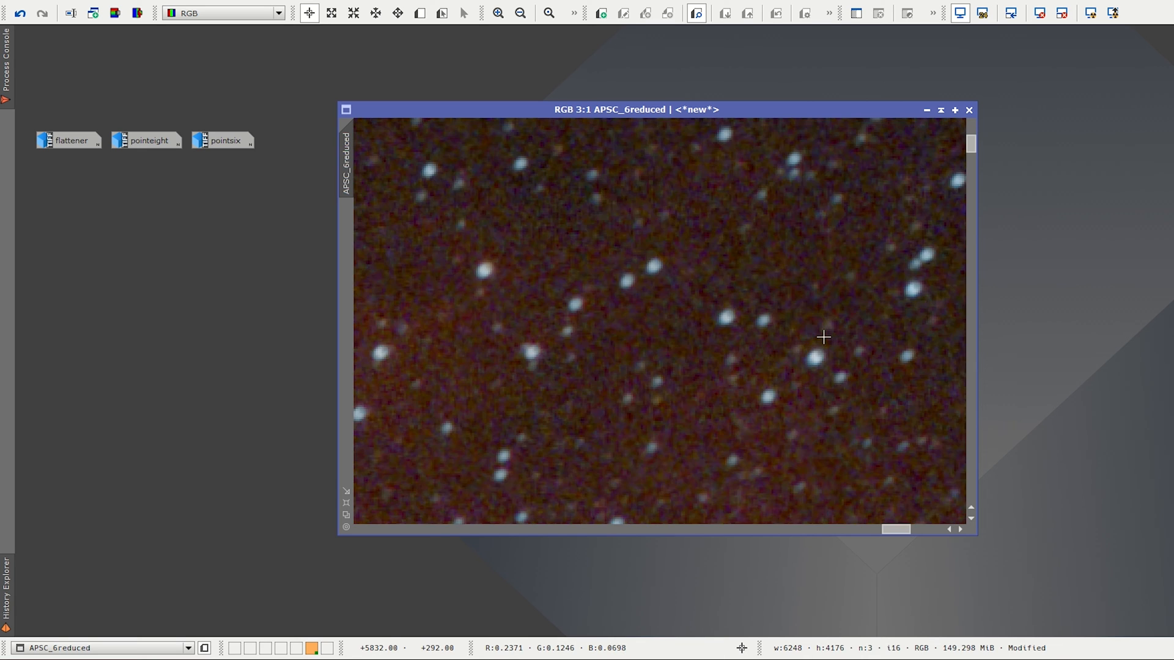
Step: Zoom back out, inspect stars near the image bottom, then view the whole crop
{"action": "left_click", "coordinate": [517, 13]}
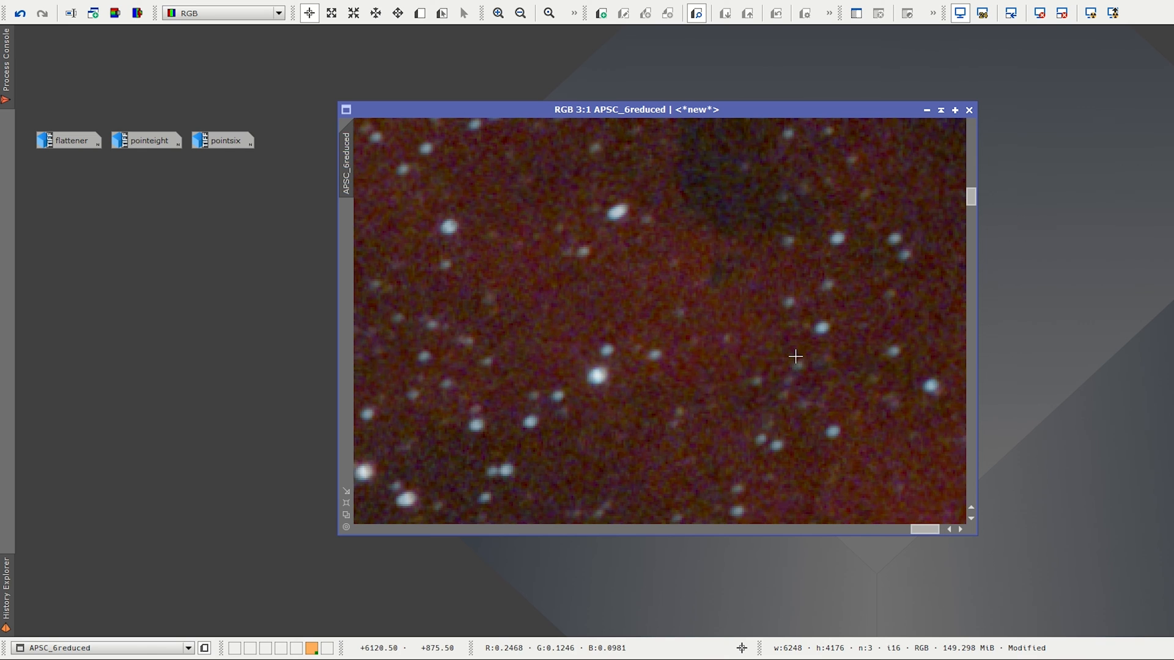
{"action": "left_click", "coordinate": [517, 13]}
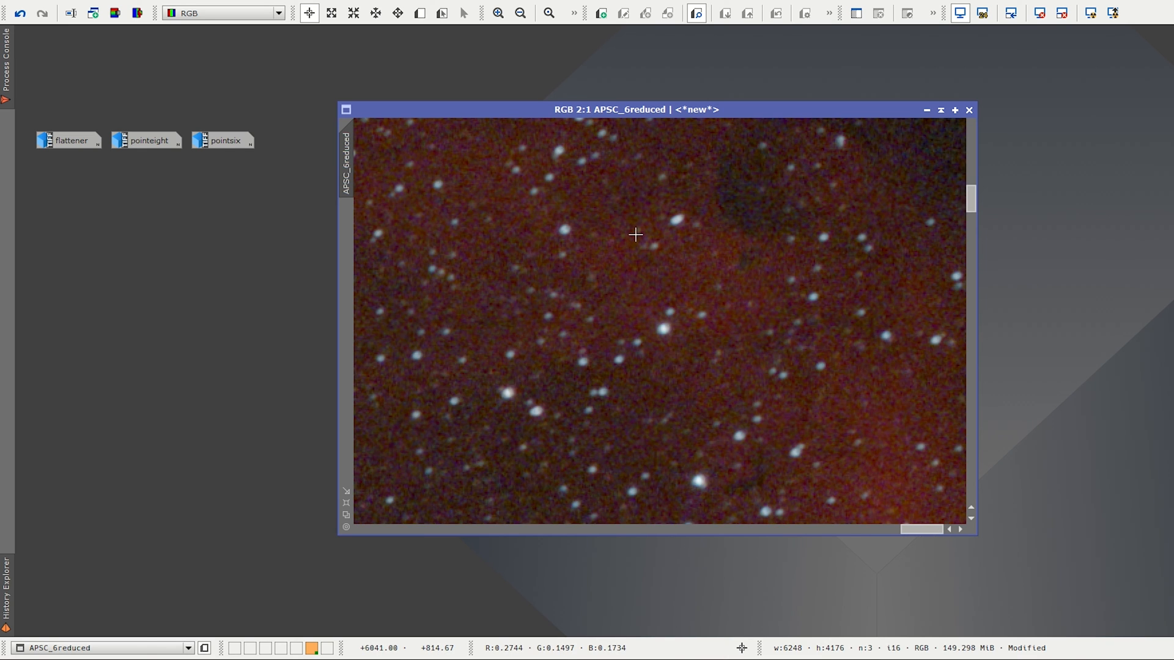
{"action": "left_click", "coordinate": [516, 13]}
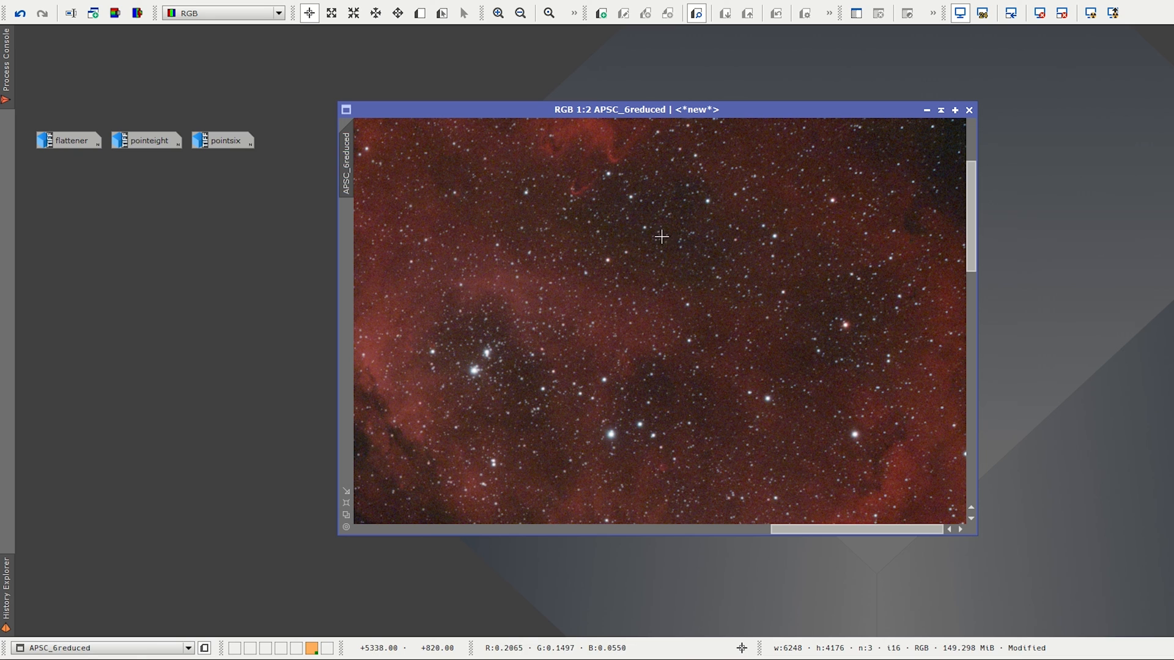
{"action": "scroll", "scroll_direction": "down", "scroll_amount": 3}
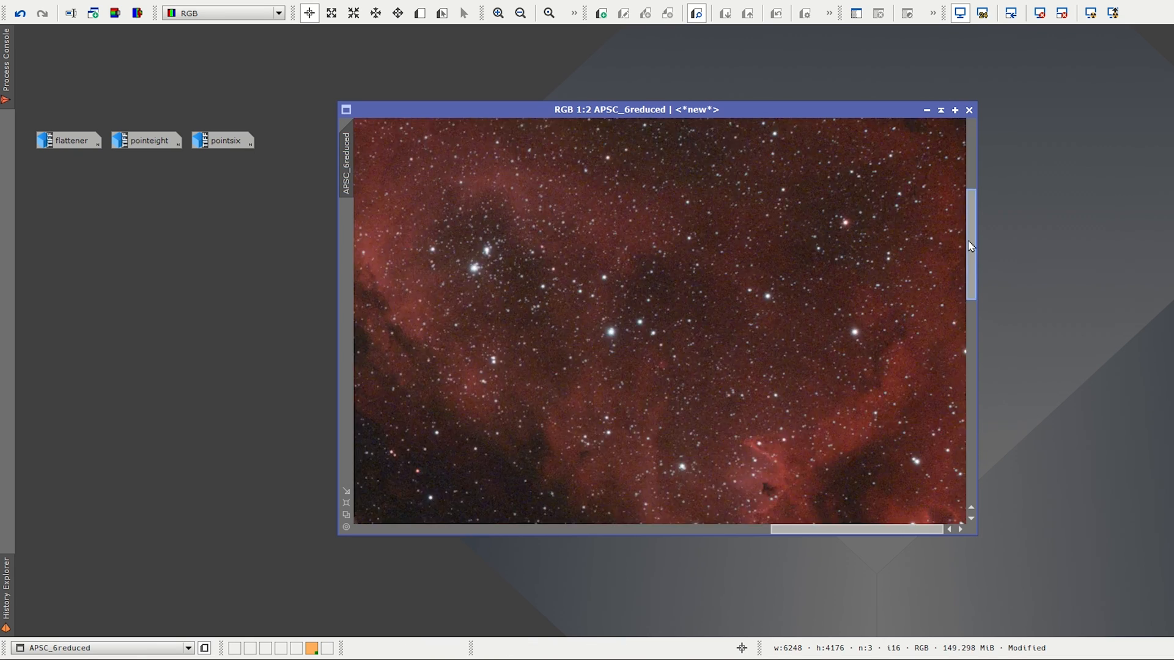
{"action": "left_click", "coordinate": [497, 13]}
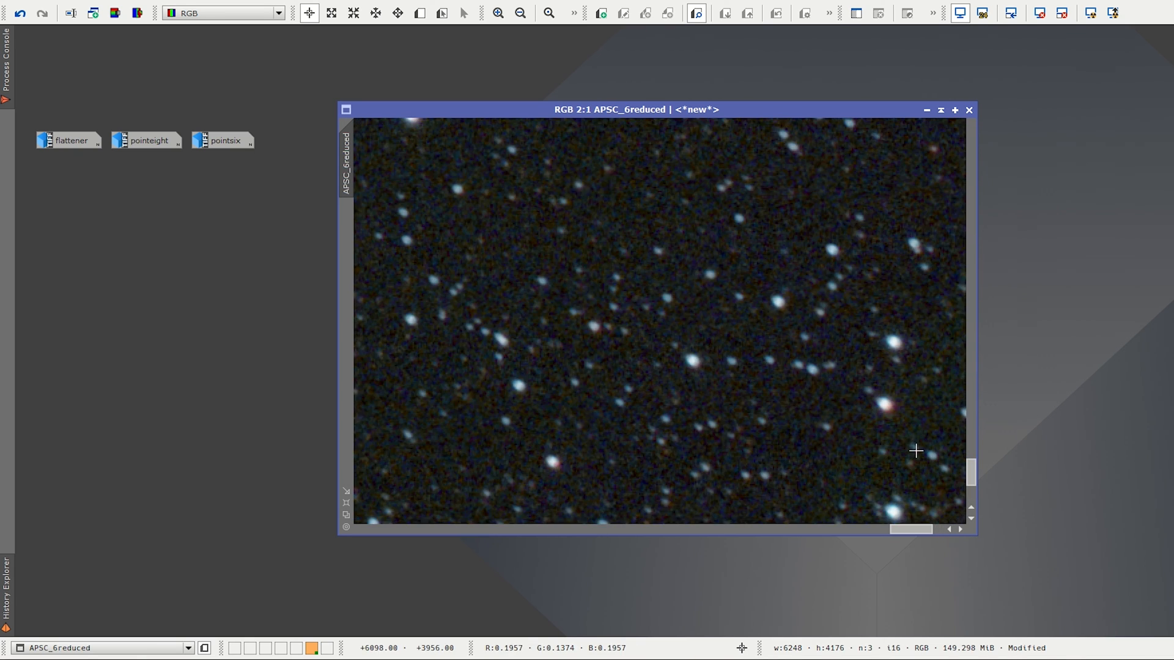
{"action": "left_click", "coordinate": [518, 13]}
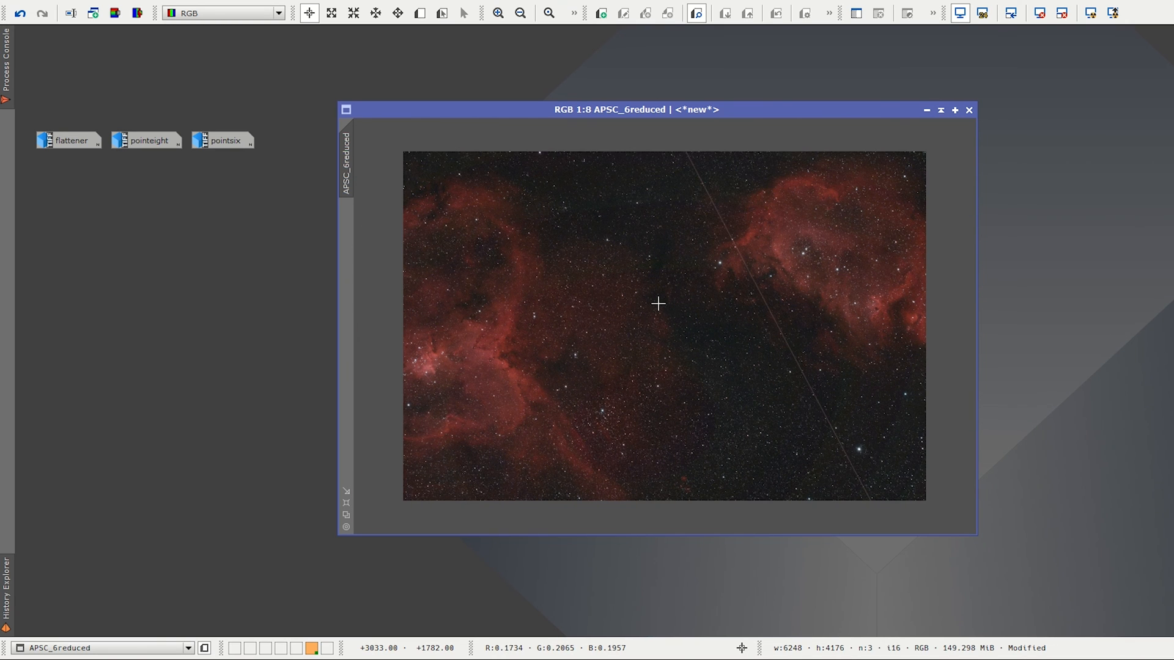
Step: Open the flattener and full 0.6-reducer images, leaving the APS-C crop minimized
{"action": "left_click", "coordinate": [518, 12]}
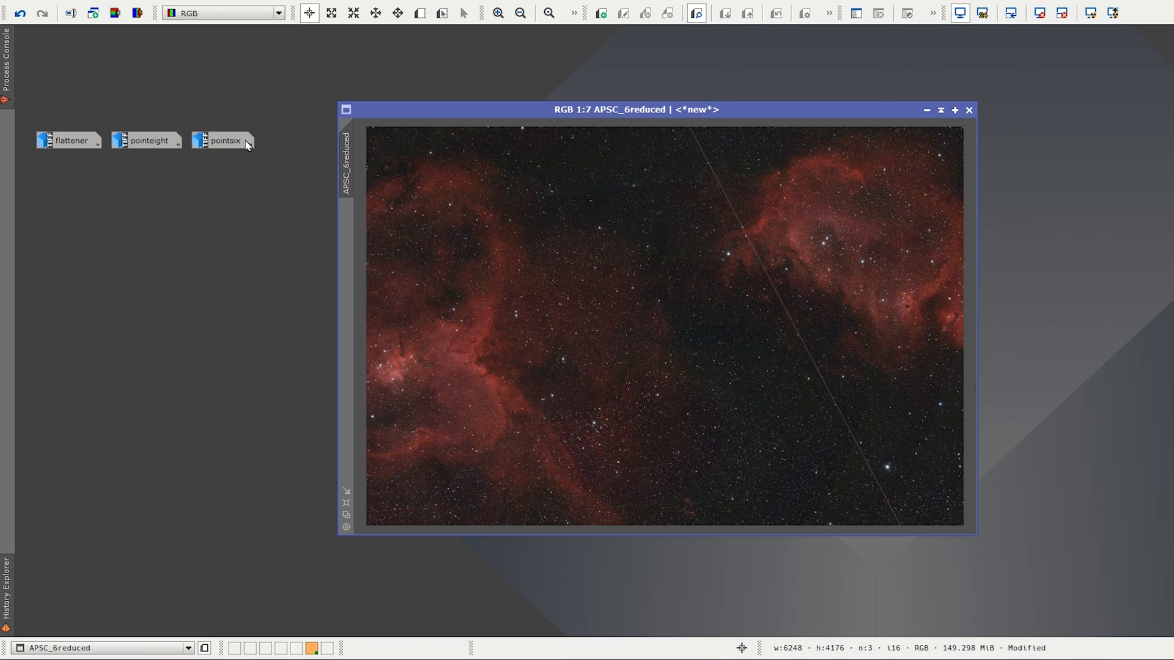
{"action": "mouse_move", "coordinate": [147, 140]}
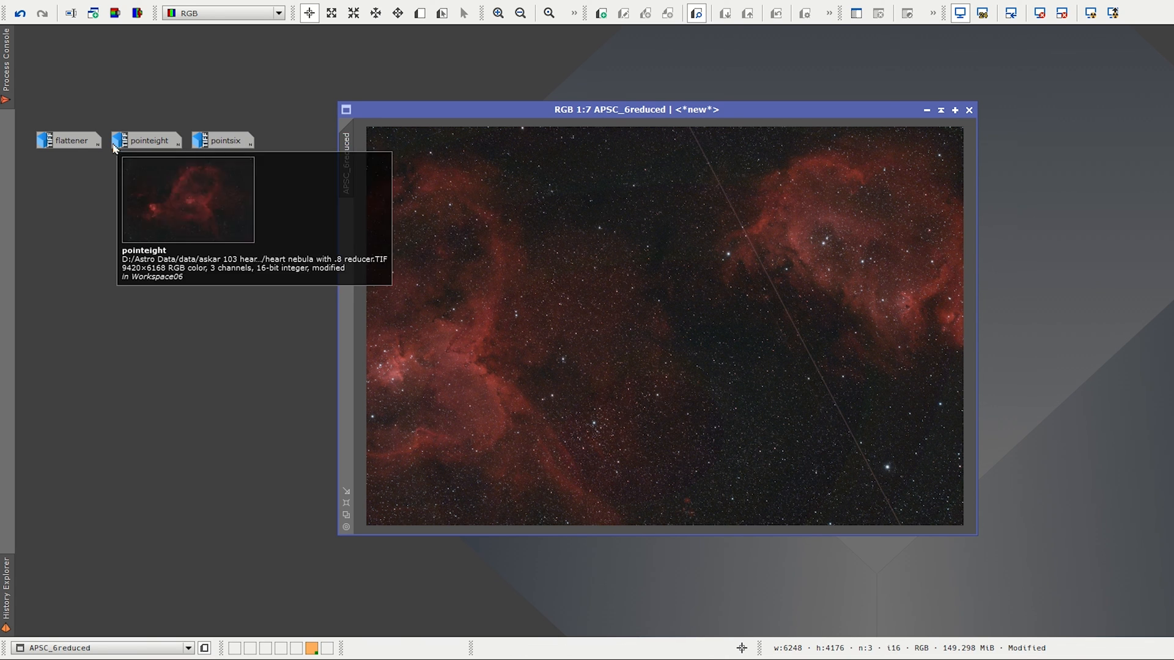
{"action": "left_click", "coordinate": [68, 140]}
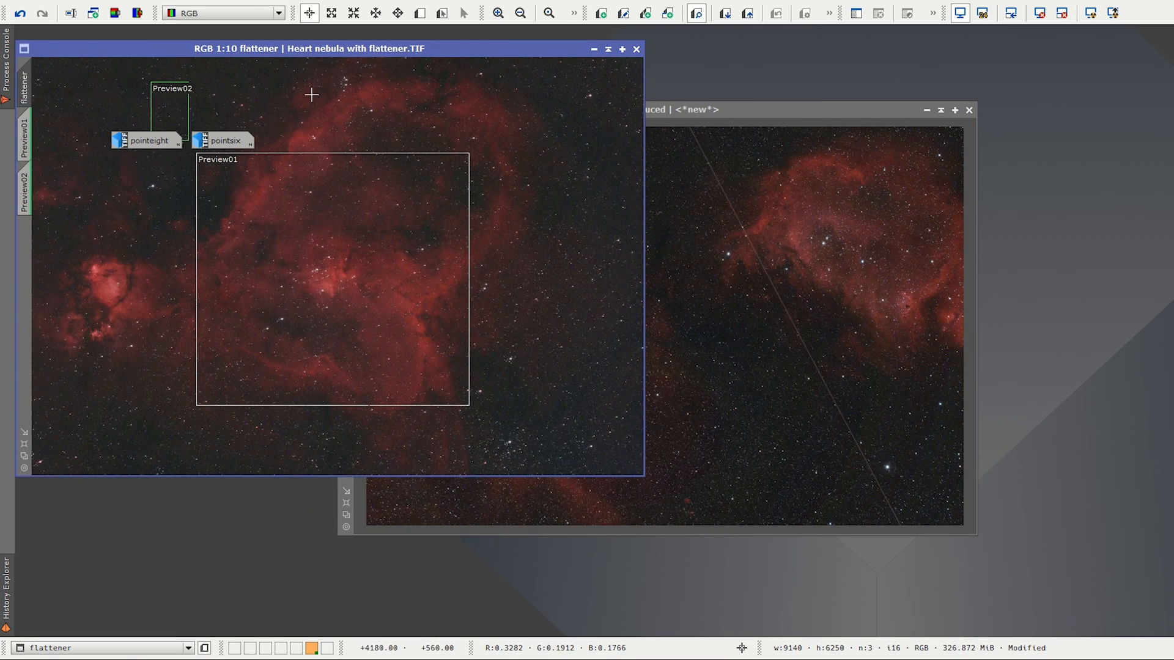
{"action": "left_click", "coordinate": [801, 109]}
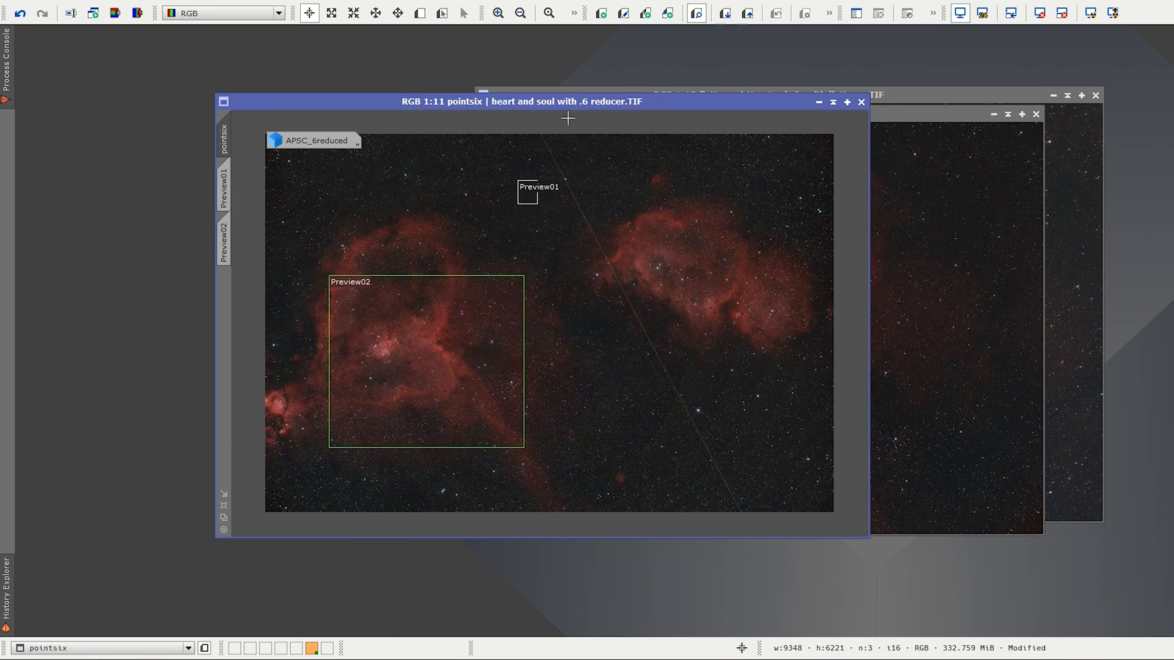
{"action": "left_click", "coordinate": [315, 140]}
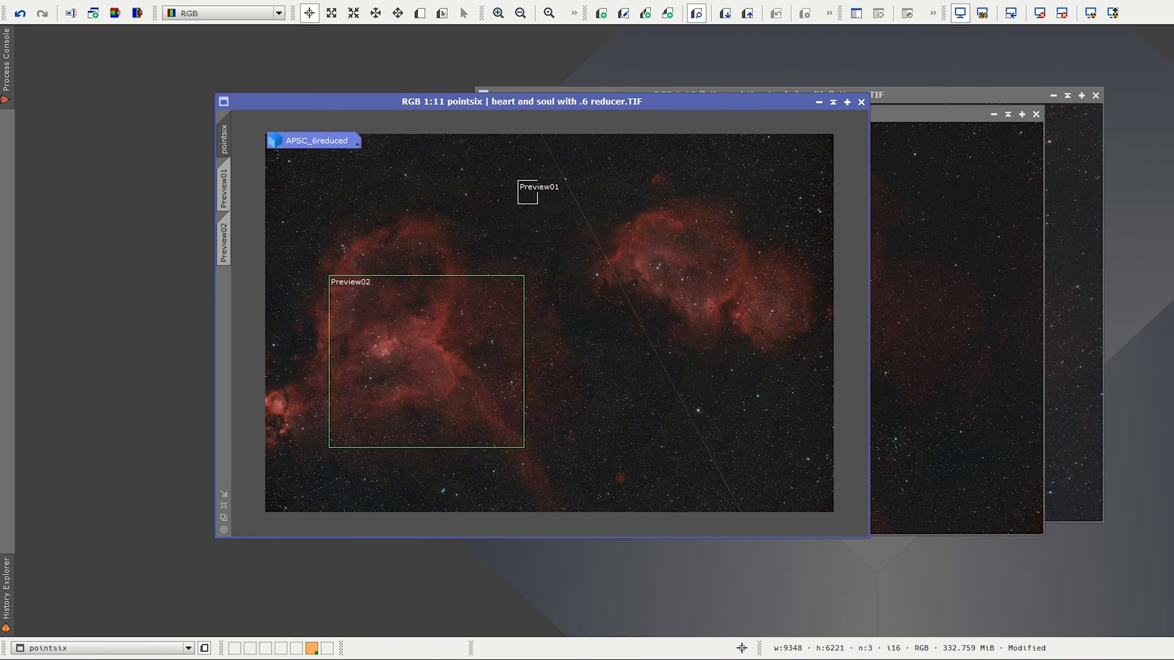